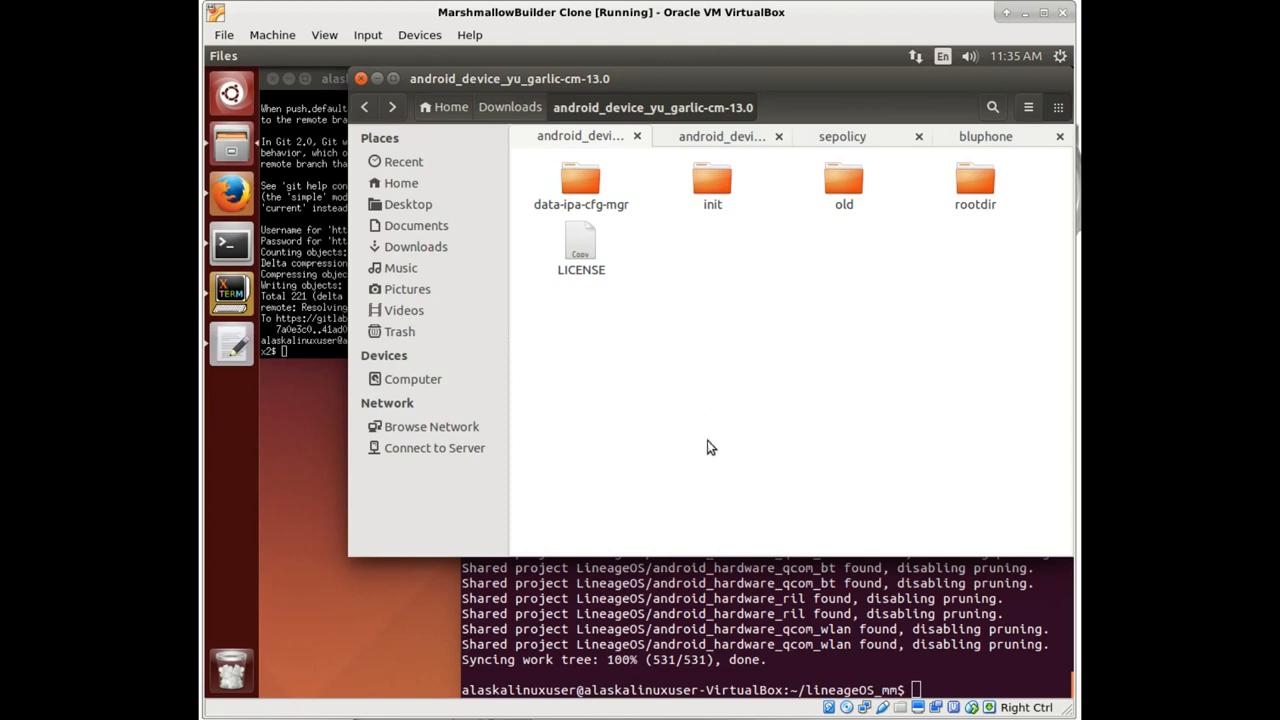
{"action": "mouse_move", "coordinate": [815, 450]}
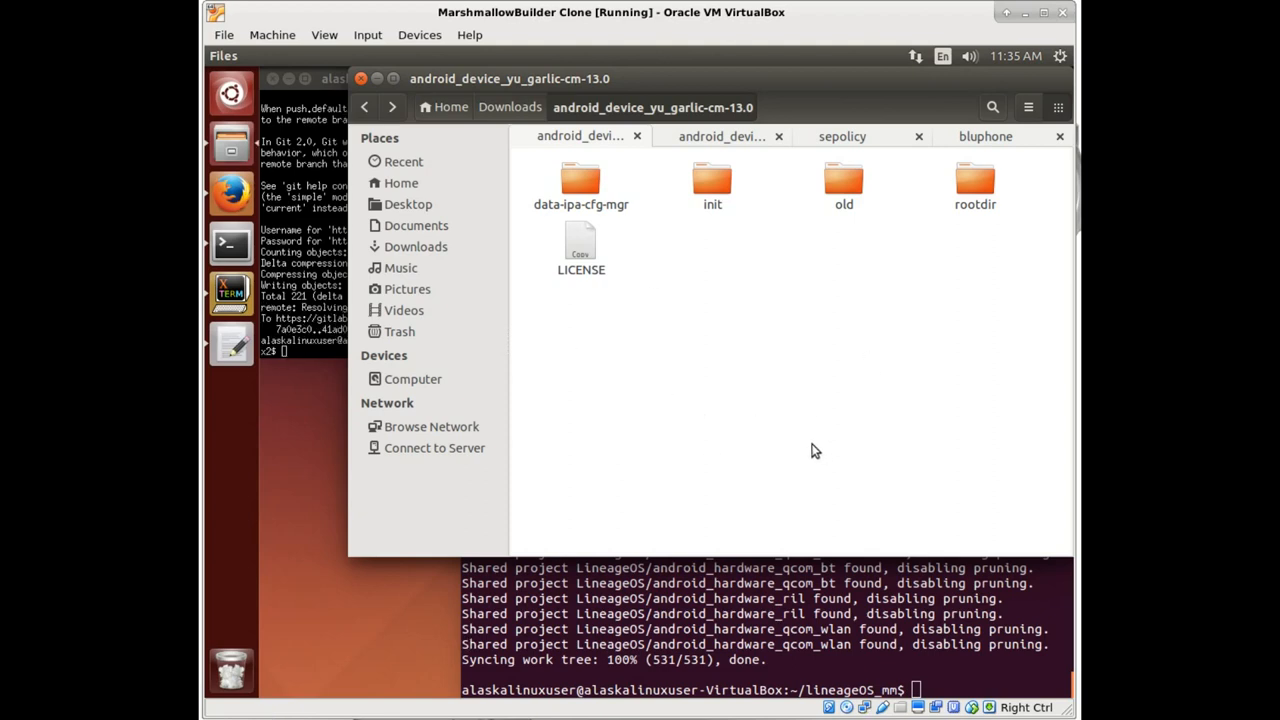
Inspect the data-ipa-cfg-mgr, init and rootdir folders, then clear the selection.
{"action": "left_click", "coordinate": [581, 185]}
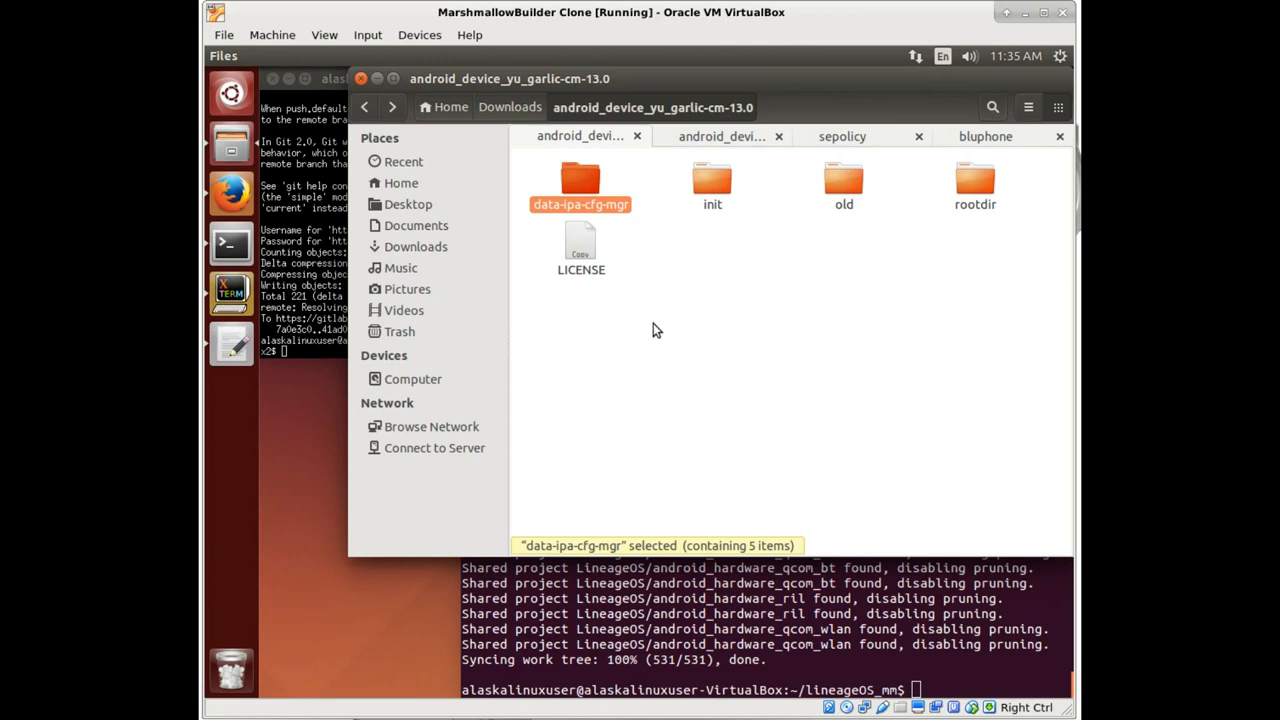
{"action": "left_click", "coordinate": [712, 185]}
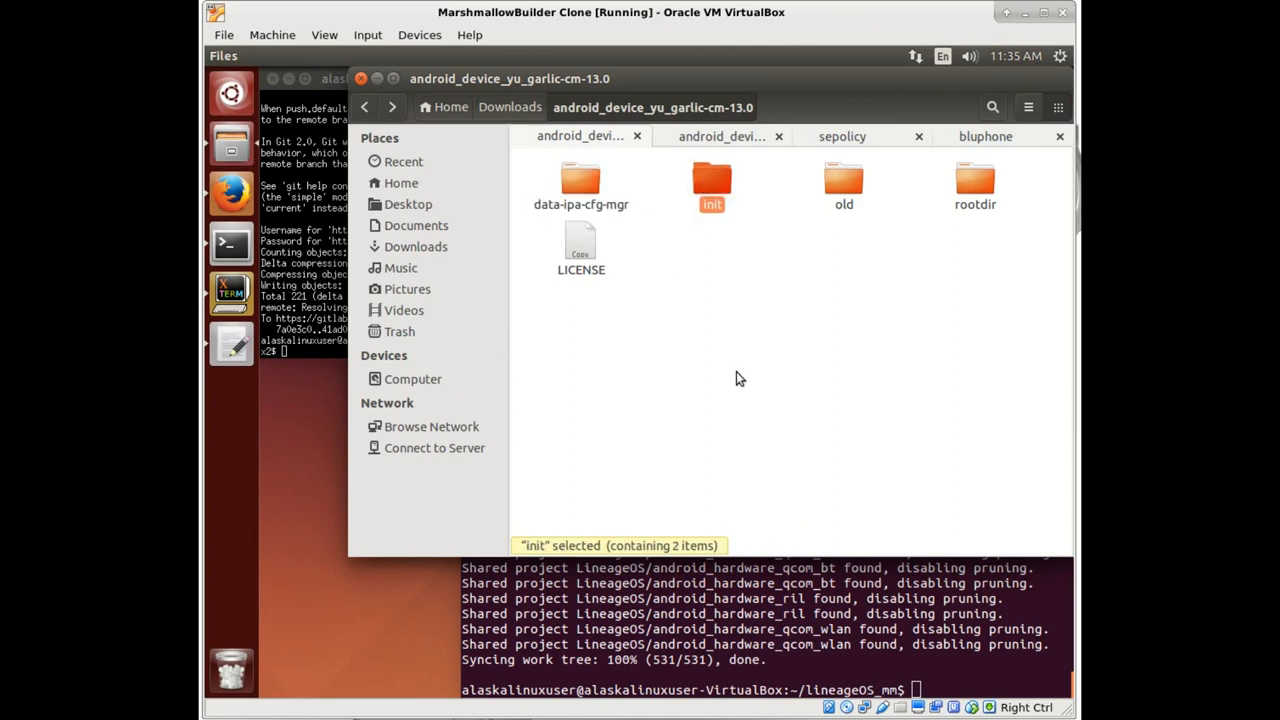
{"action": "left_click", "coordinate": [974, 185]}
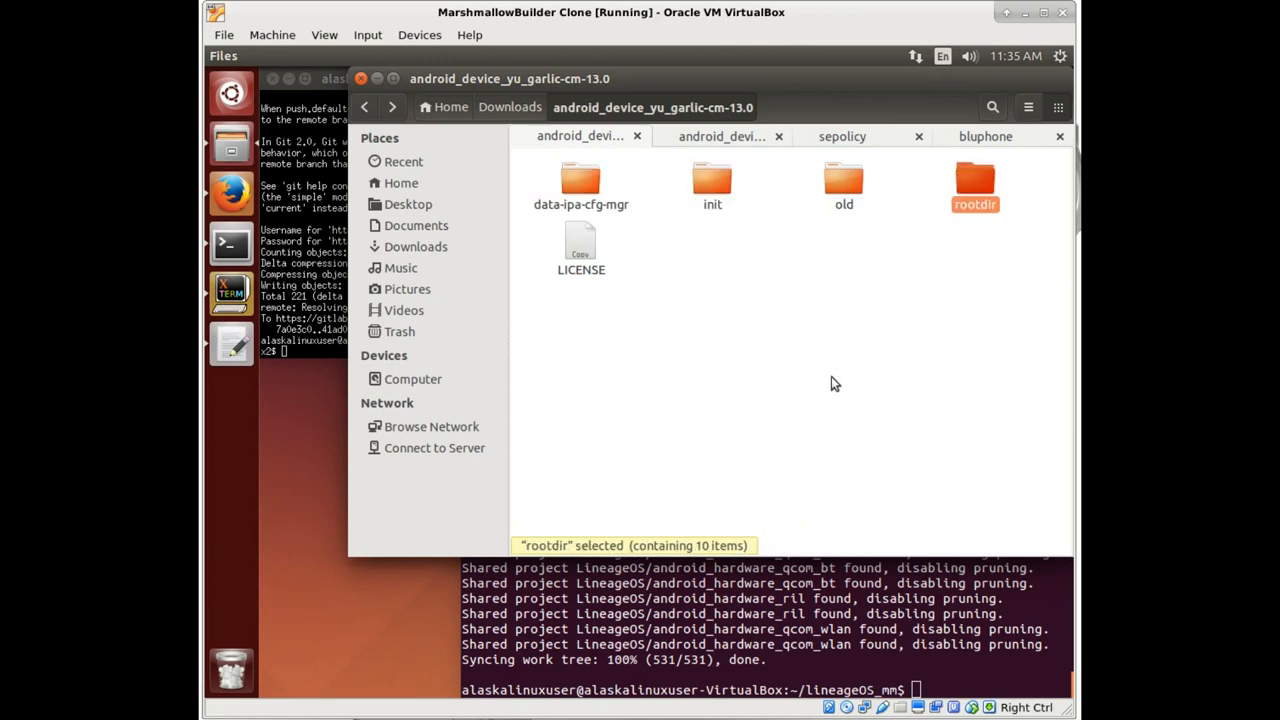
{"action": "left_click", "coordinate": [667, 442]}
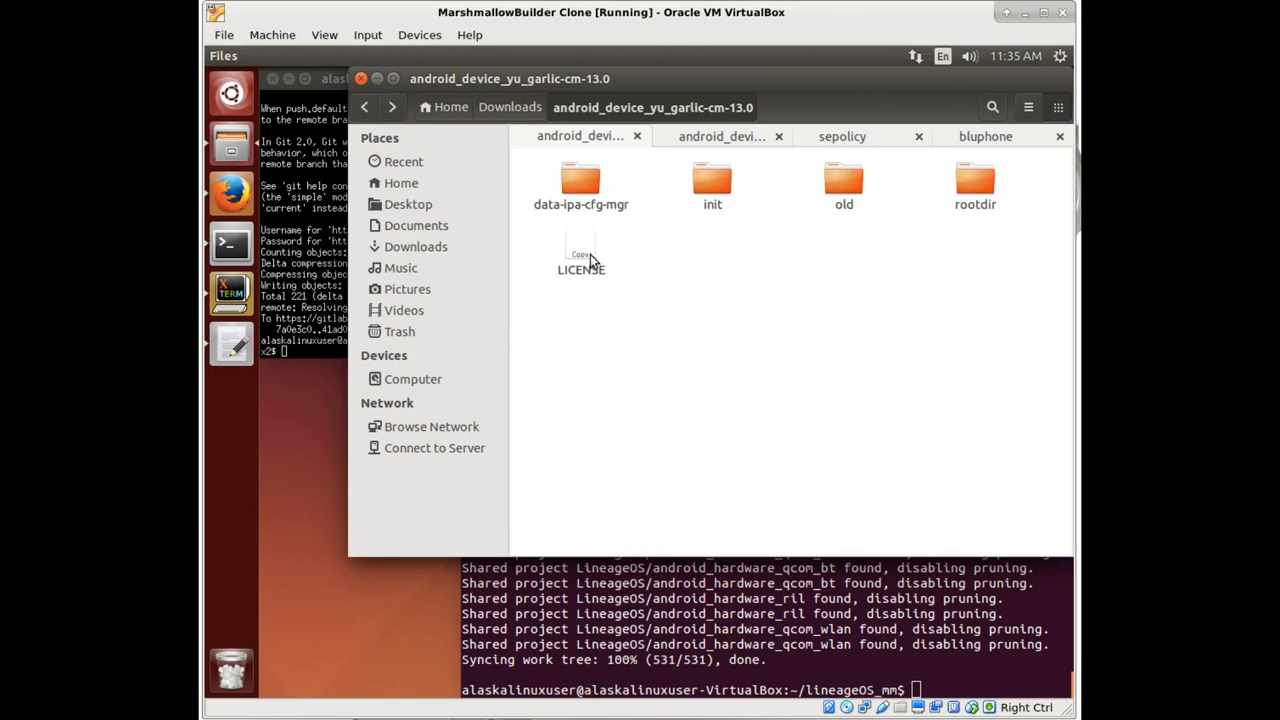
Open the LICENSE file in gedit and scroll through the GNU GPL v3 text.
{"action": "left_click", "coordinate": [581, 250]}
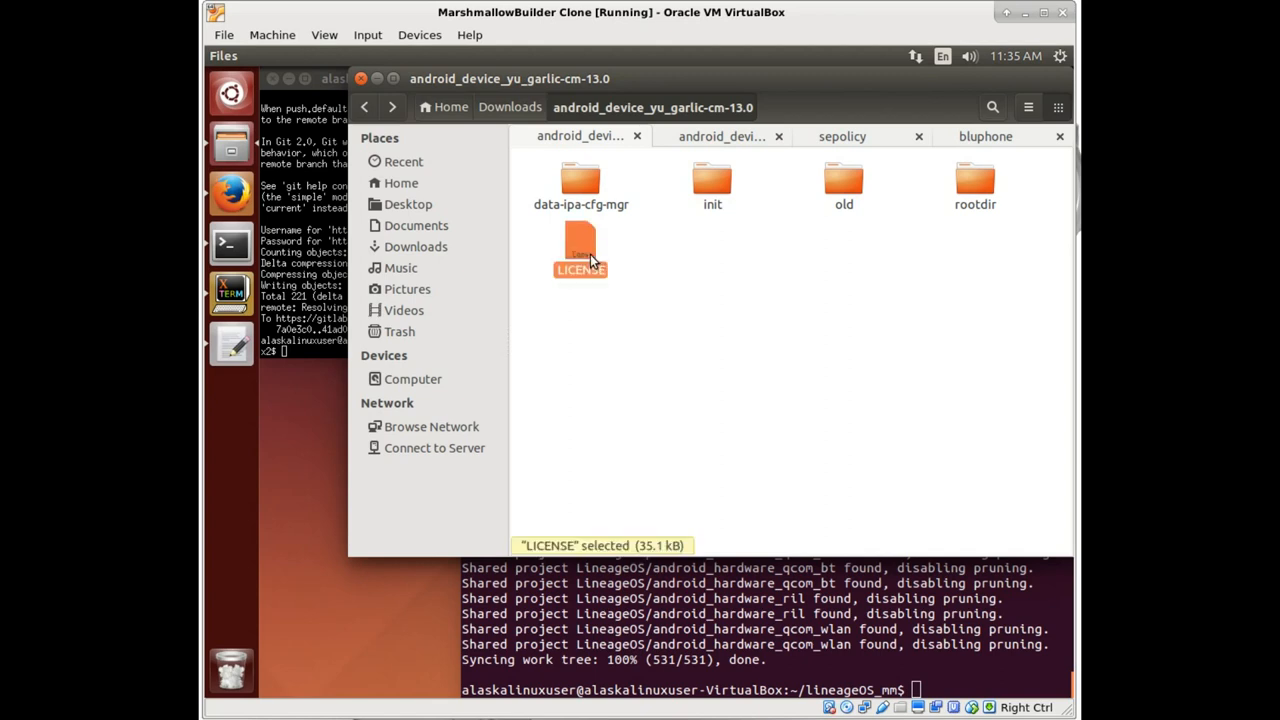
{"action": "double_click", "coordinate": [580, 248]}
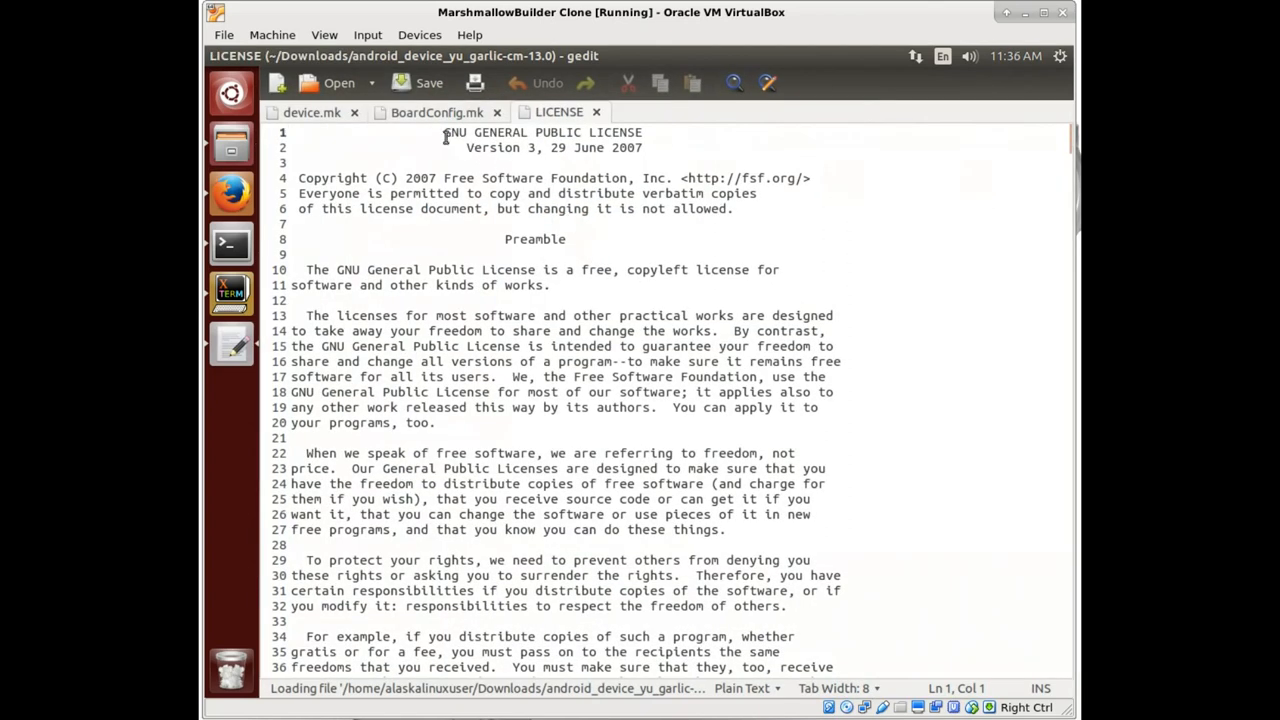
{"action": "left_click_drag", "start_coordinate": [445, 132], "coordinate": [537, 147]}
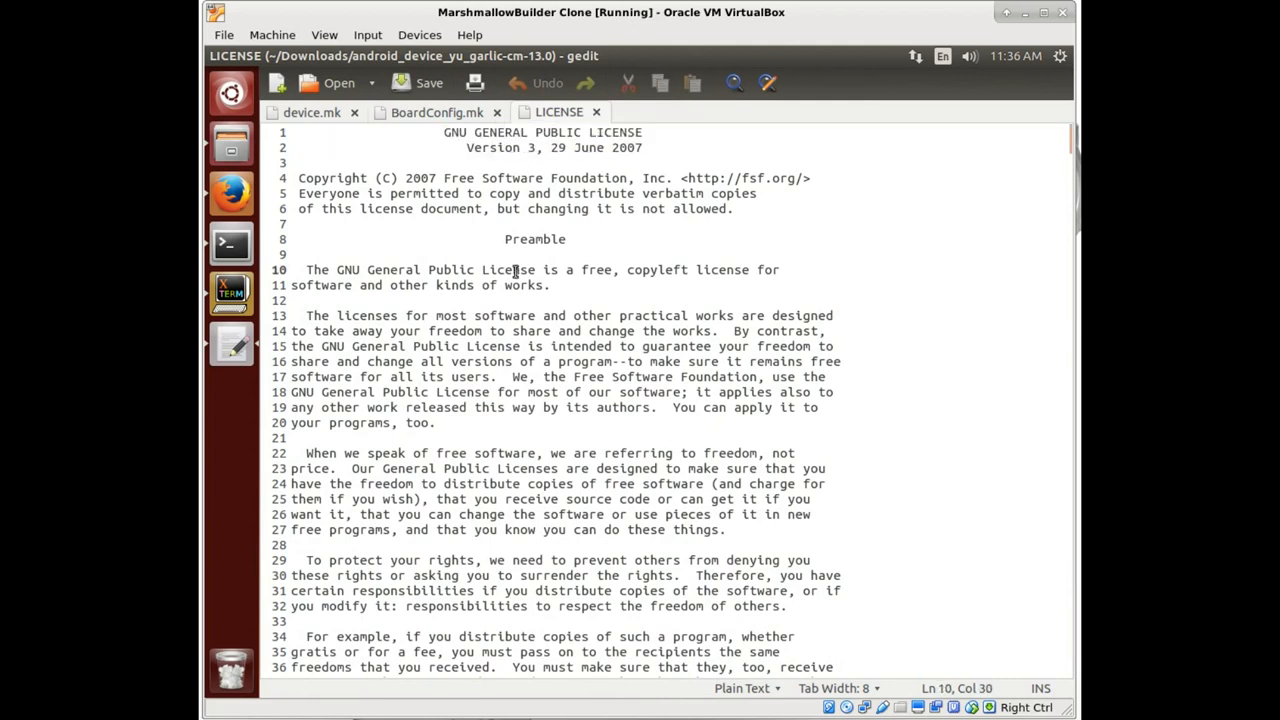
{"action": "scroll", "scroll_direction": "down", "scroll_amount": 3}
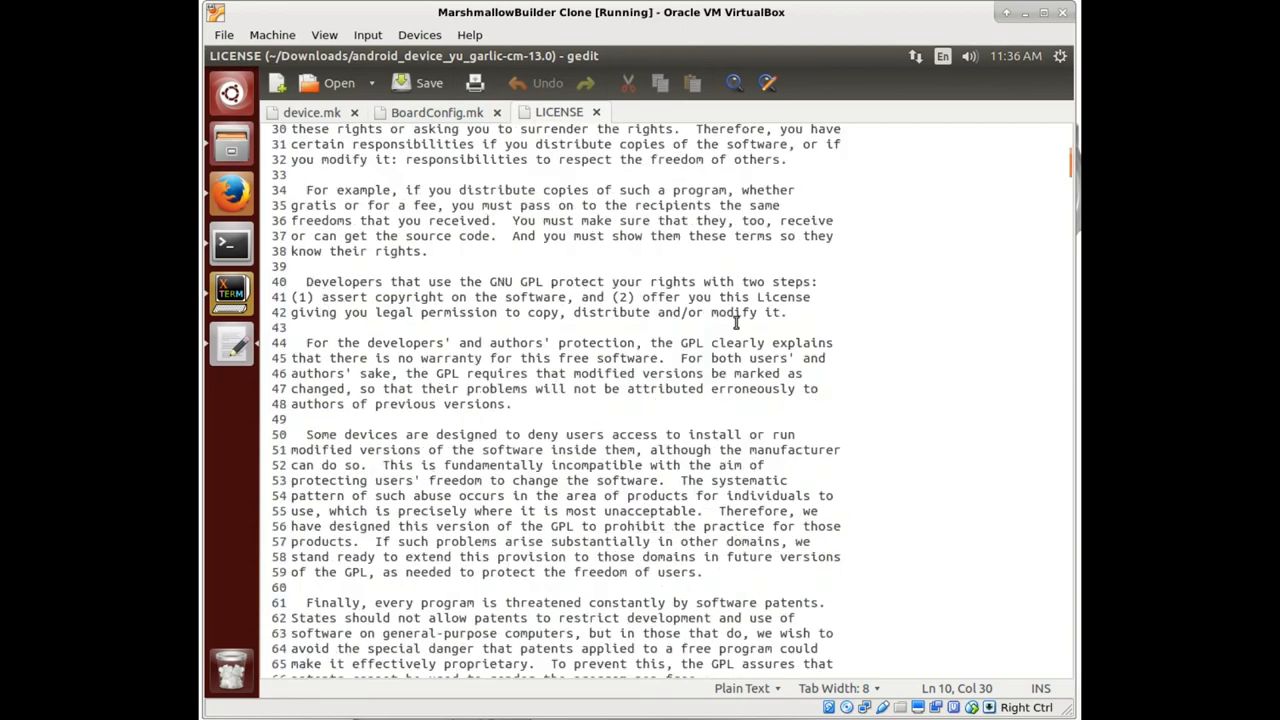
{"action": "scroll", "scroll_direction": "down", "scroll_amount": 3}
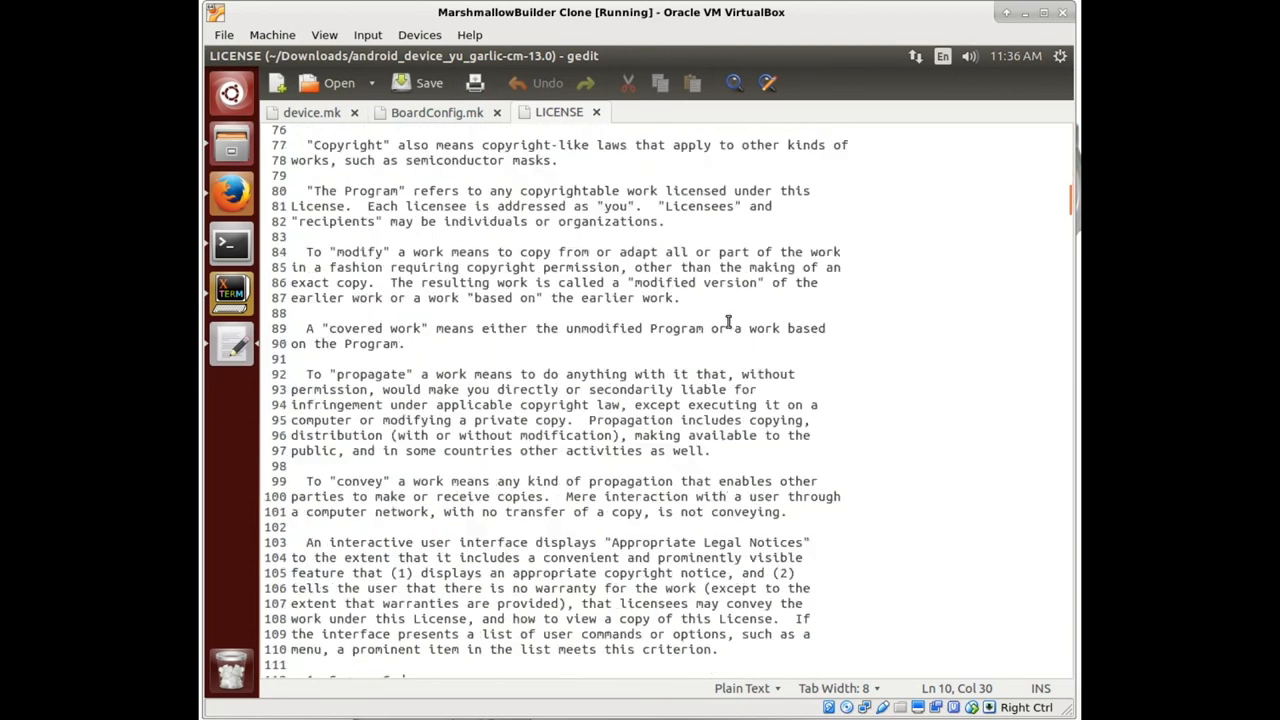
{"action": "scroll", "scroll_direction": "down", "scroll_amount": 3}
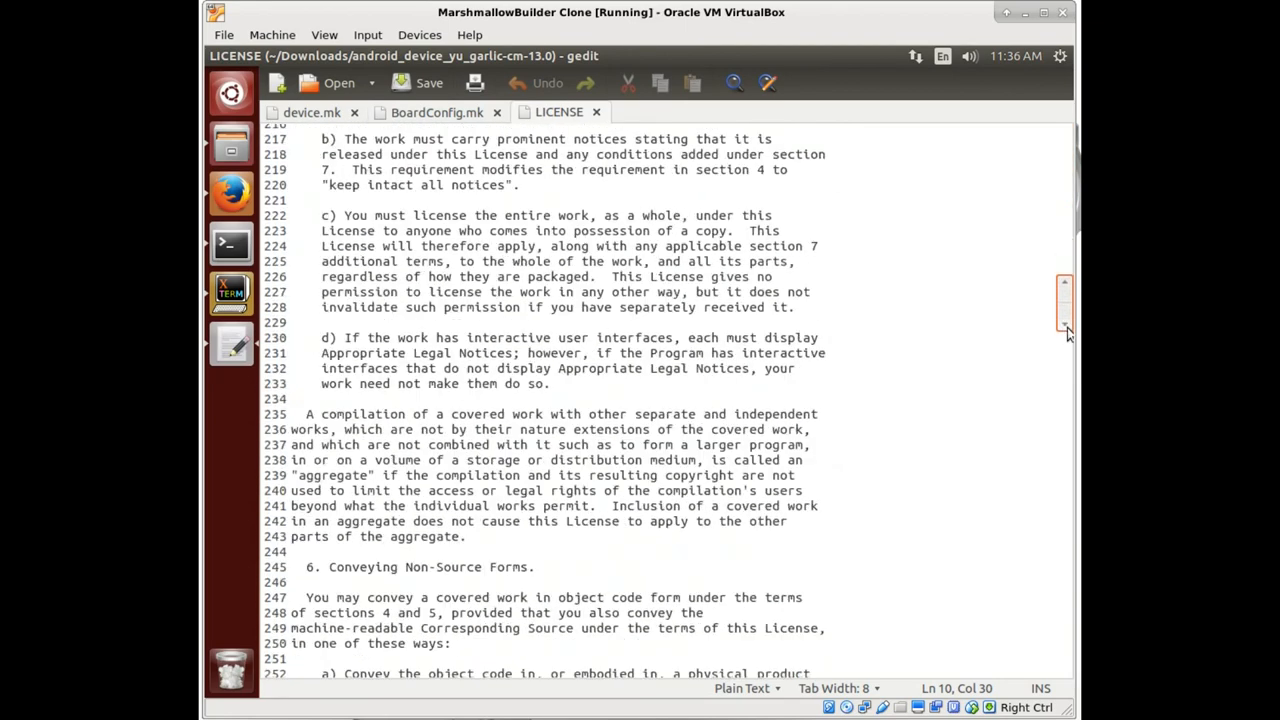
{"action": "scroll", "scroll_direction": "down", "scroll_amount": 3}
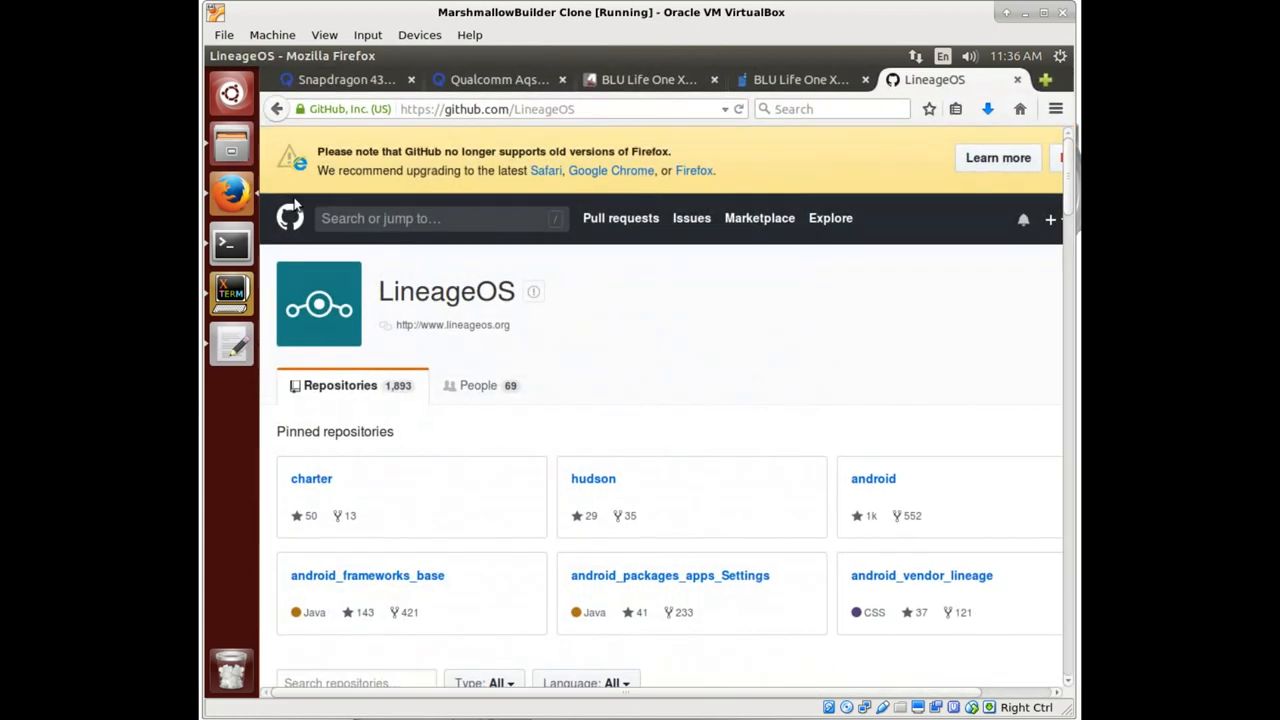
{"action": "mouse_move", "coordinate": [1017, 80]}
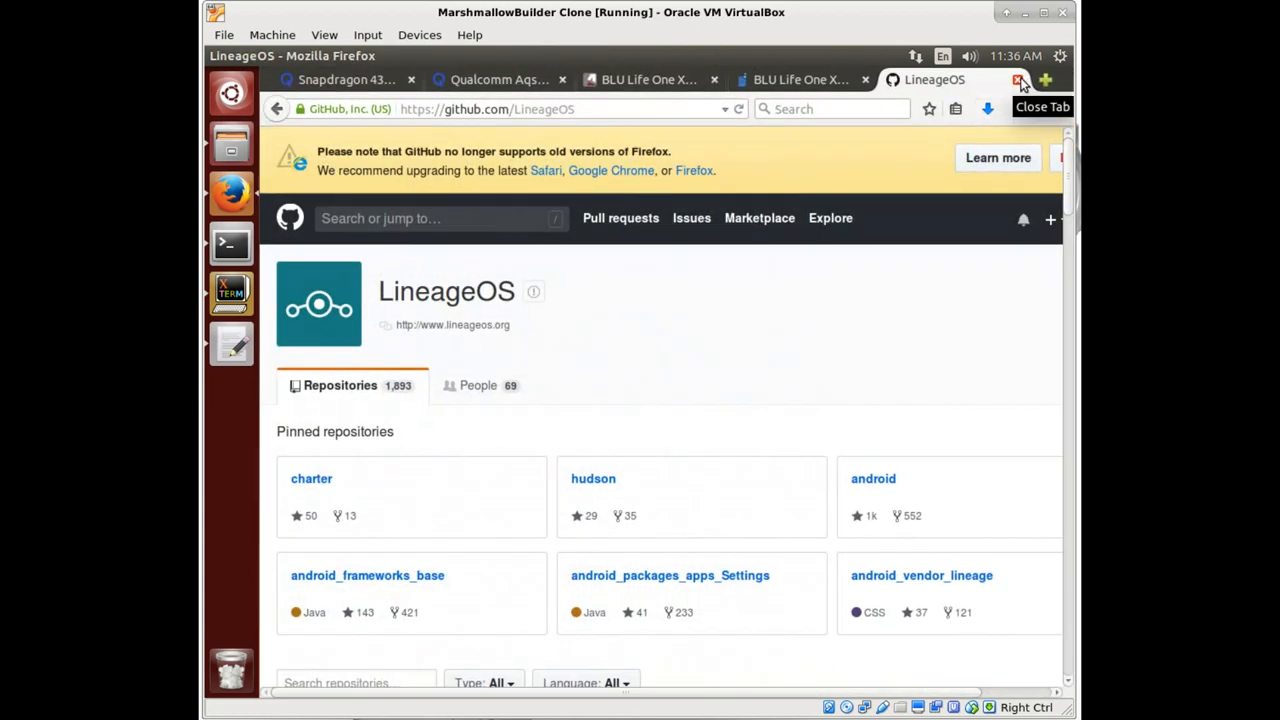
Search Google for 'gpl3' in a new tab and open gnu.org's GPL v3.0 page.
{"action": "left_click", "coordinate": [1020, 79]}
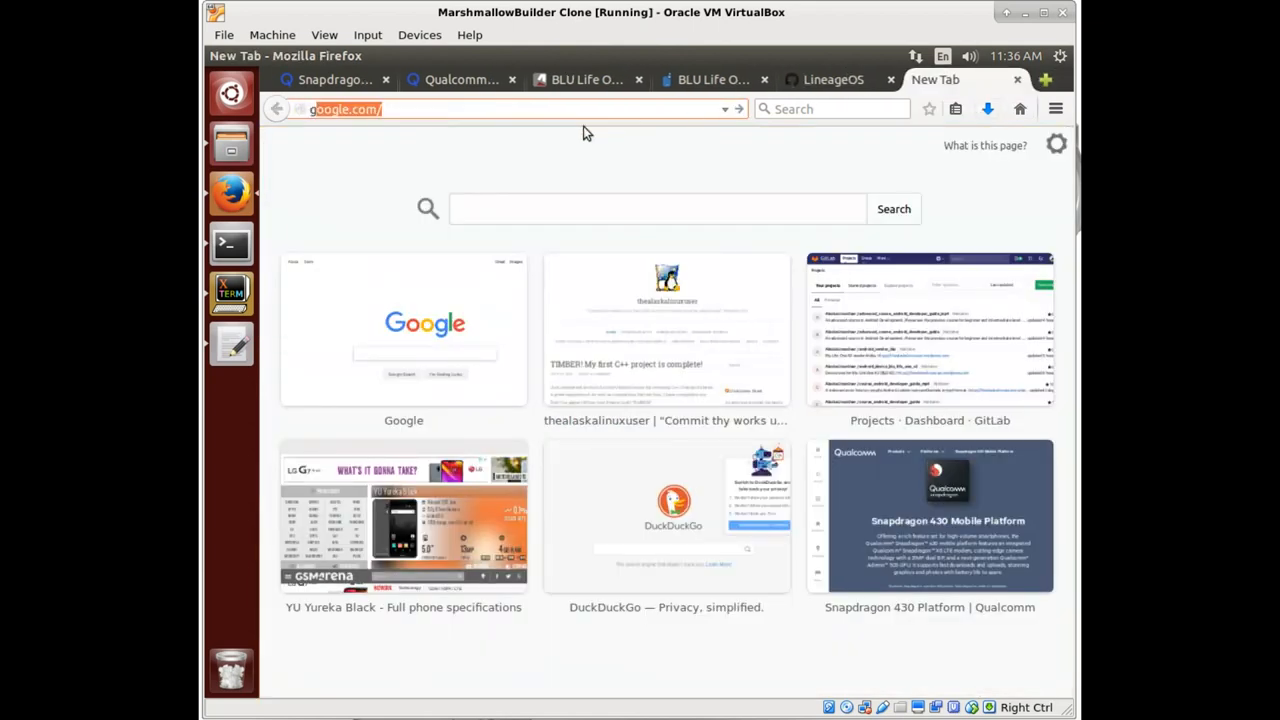
{"action": "type", "text": "gpl3&ie"}
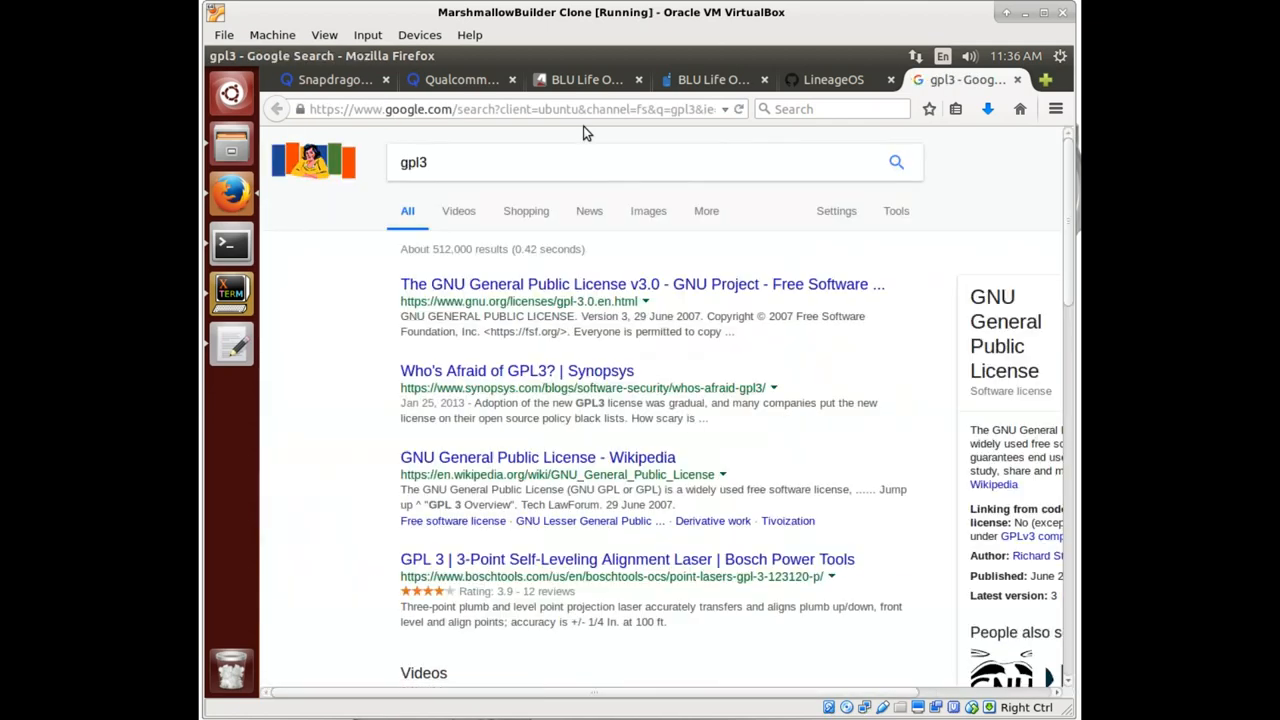
{"action": "left_click", "coordinate": [641, 284]}
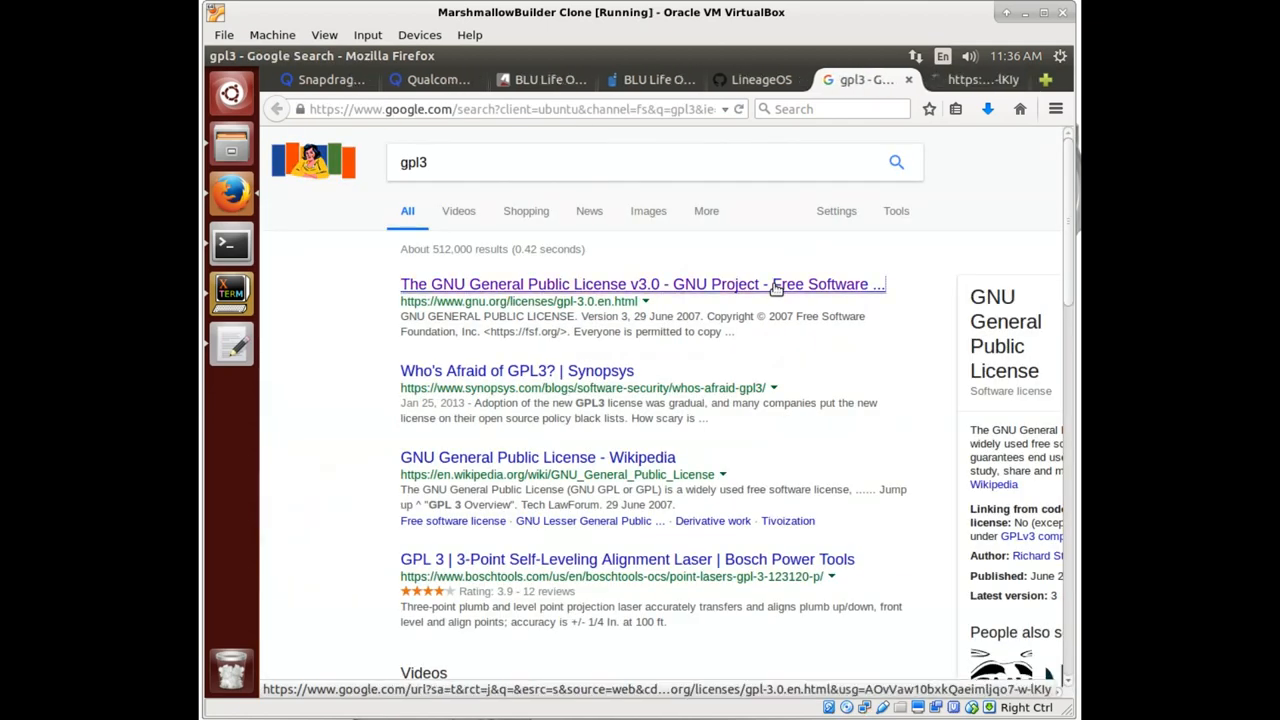
{"action": "left_click", "coordinate": [641, 284]}
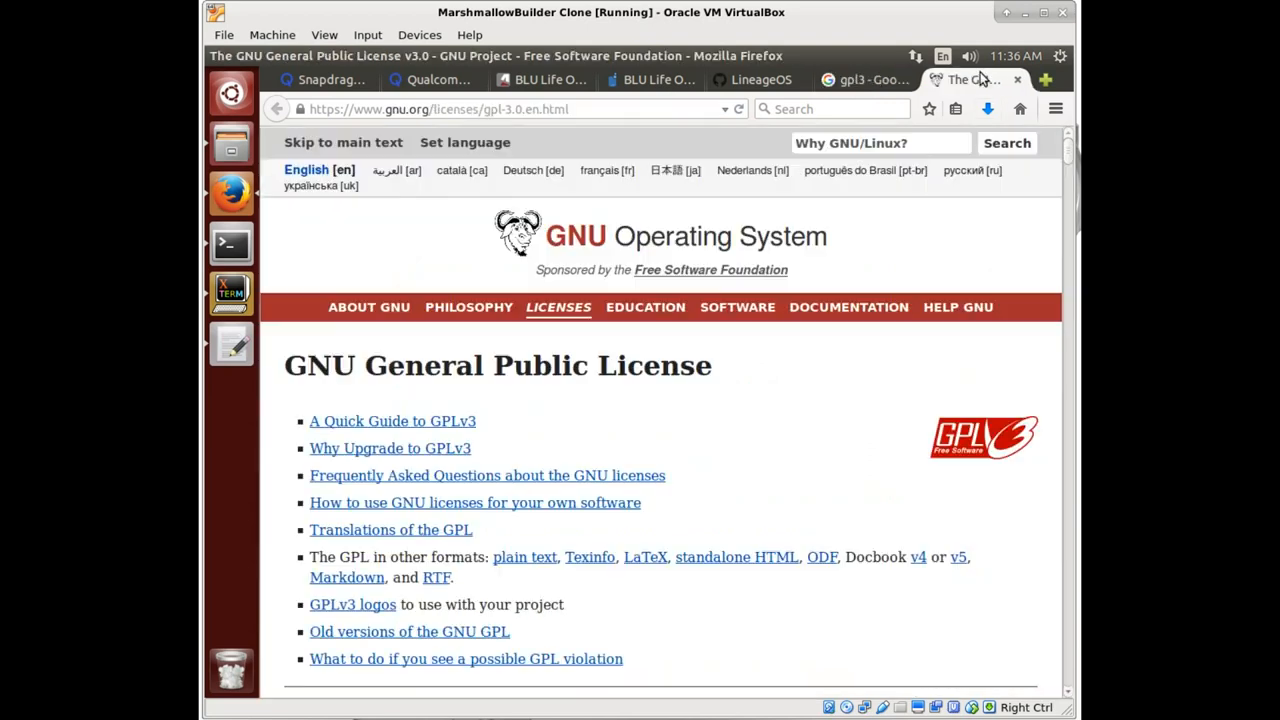
{"action": "mouse_move", "coordinate": [392, 420]}
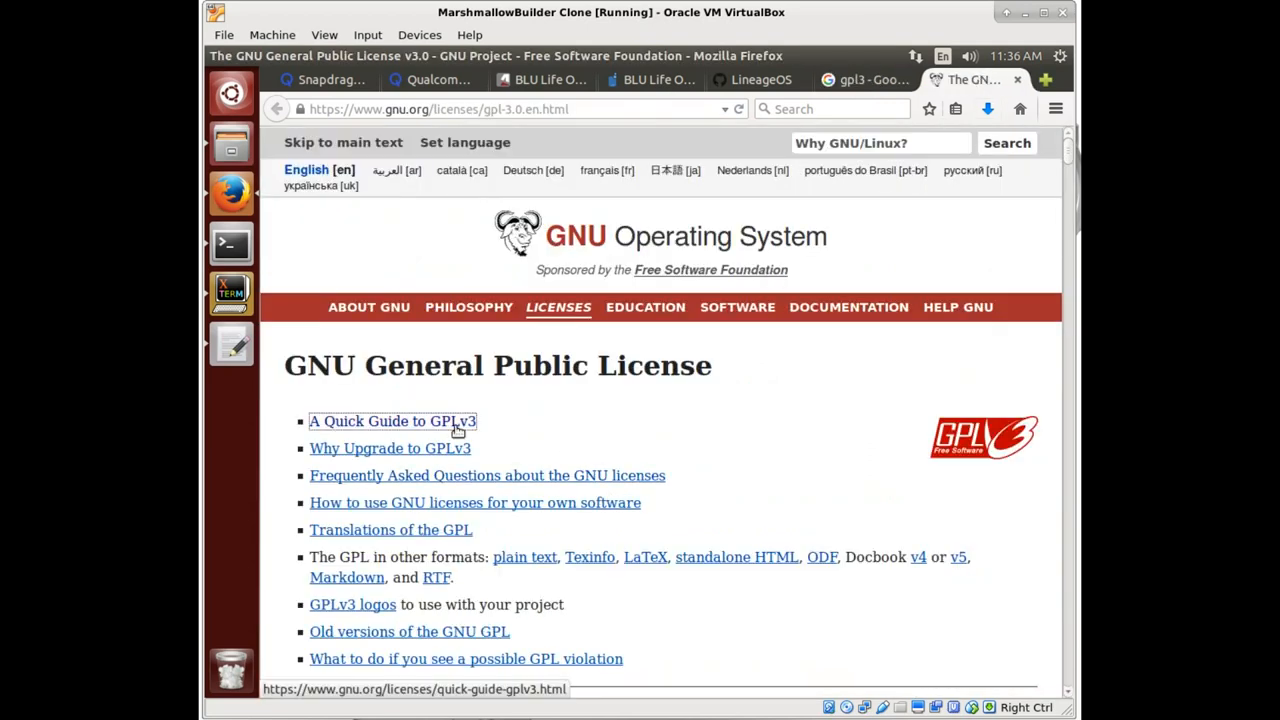
Read 'A Quick Guide to GPLv3' down to 'Neutralizing Laws That Prohibit Free Software'.
{"action": "left_click", "coordinate": [392, 420]}
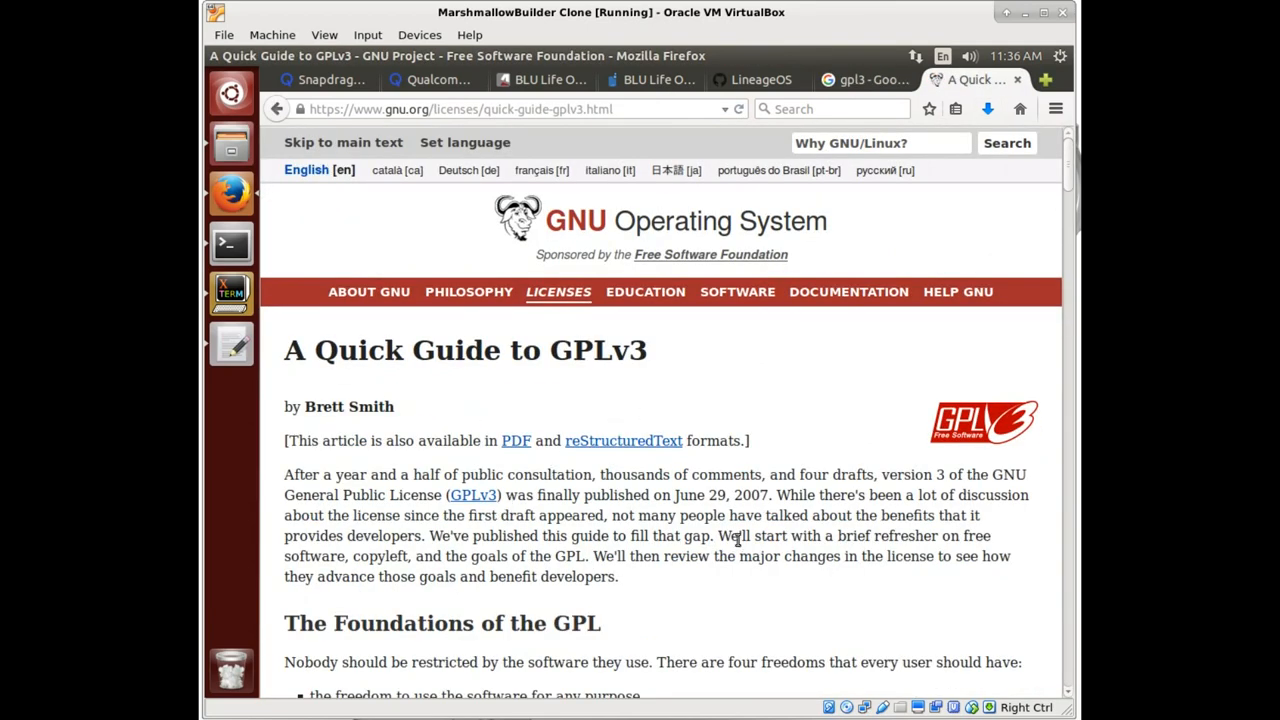
{"action": "scroll", "scroll_direction": "down", "scroll_amount": 3}
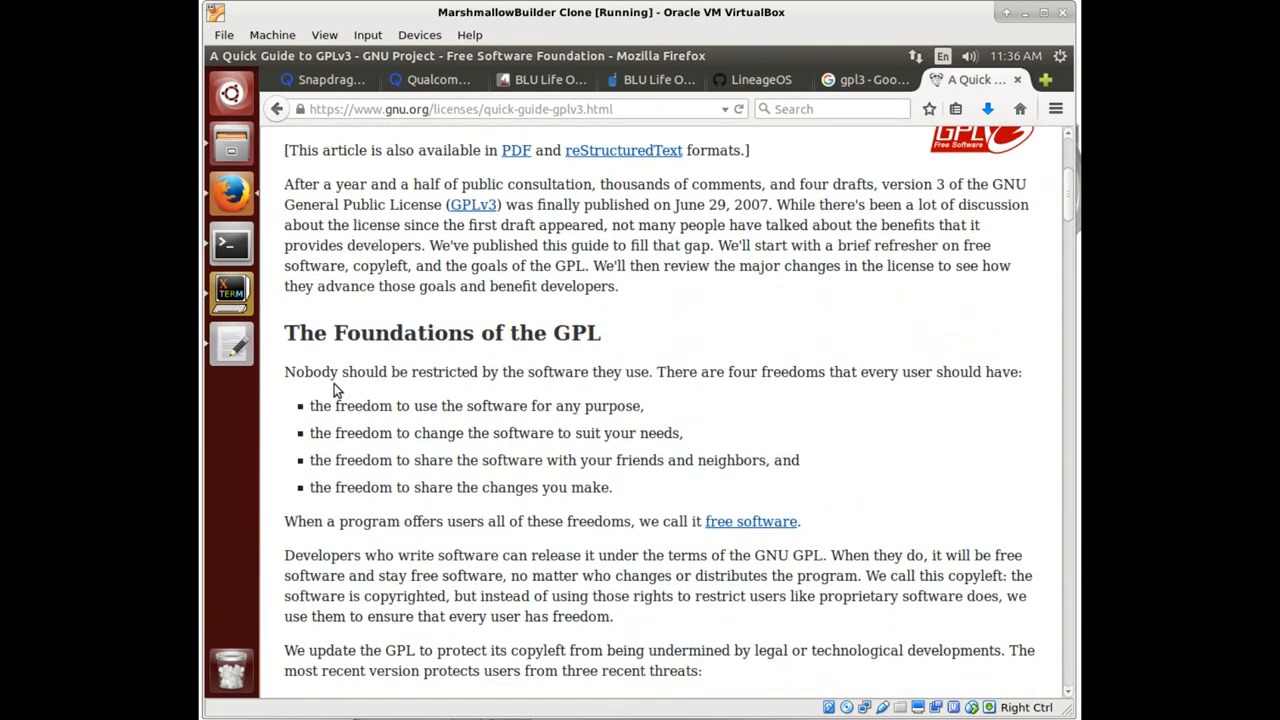
{"action": "scroll", "scroll_direction": "down", "scroll_amount": 3}
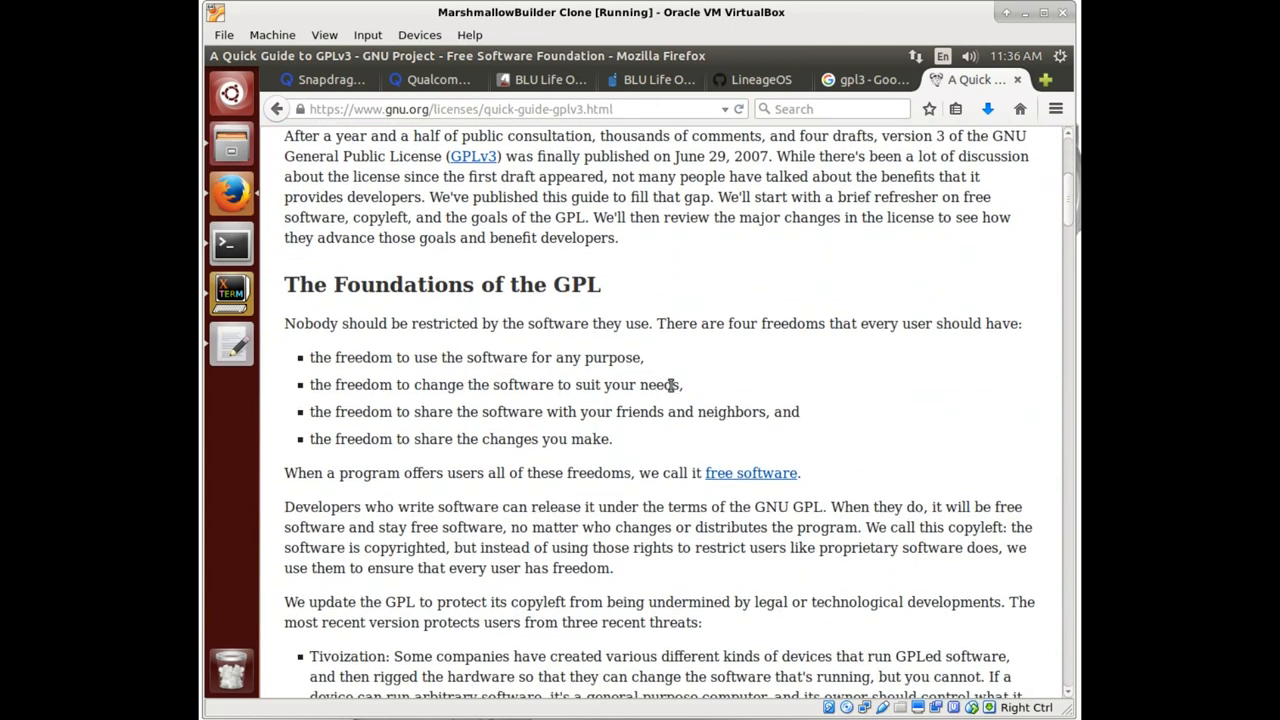
{"action": "mouse_move", "coordinate": [735, 411]}
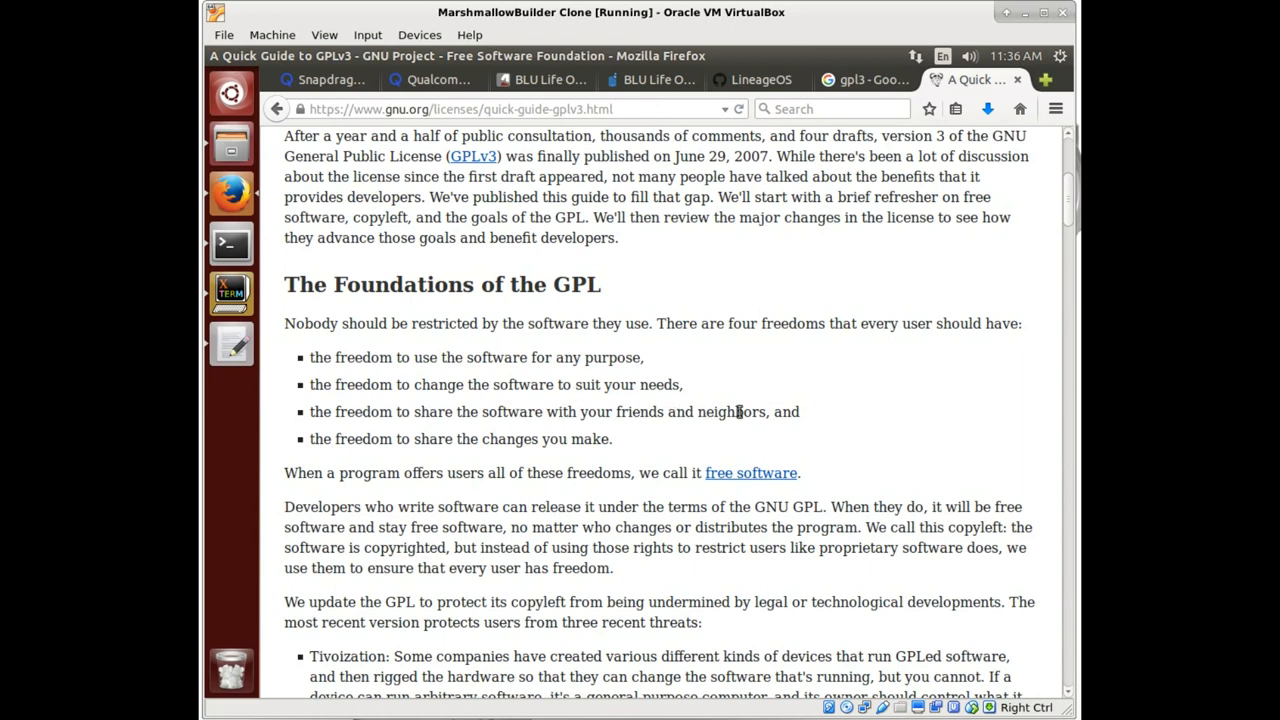
{"action": "mouse_move", "coordinate": [640, 453]}
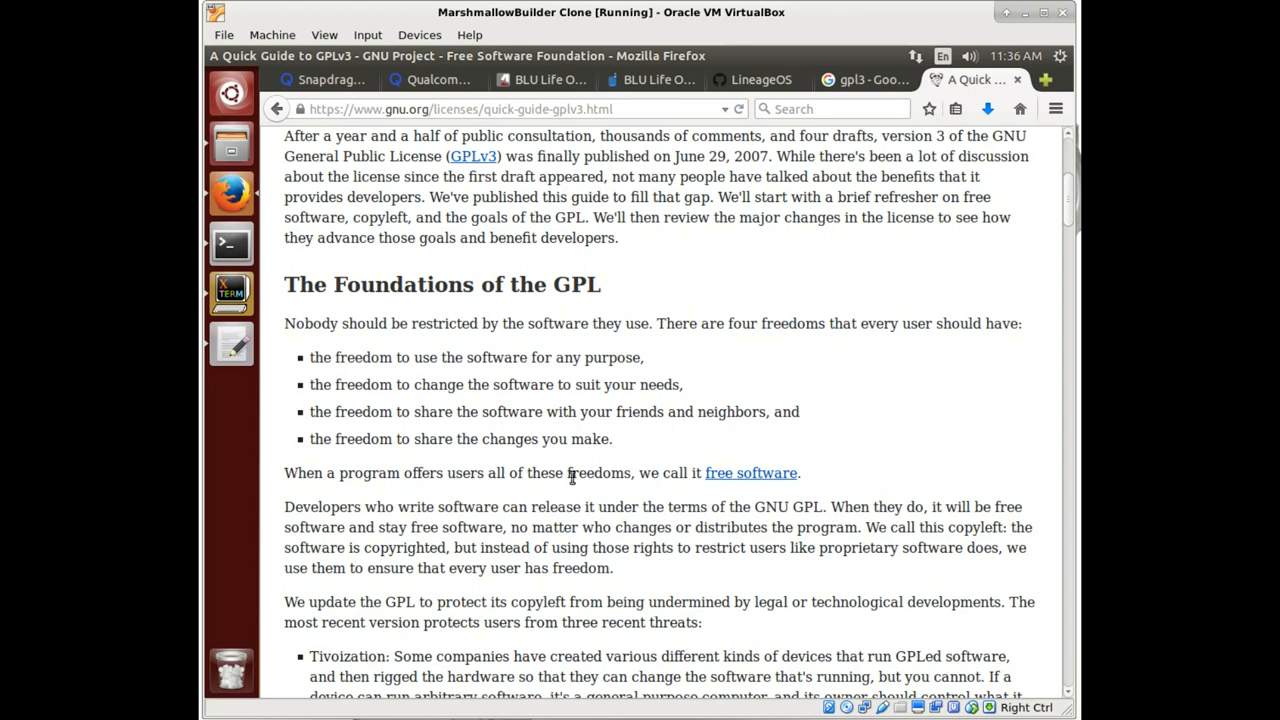
{"action": "mouse_move", "coordinate": [575, 590]}
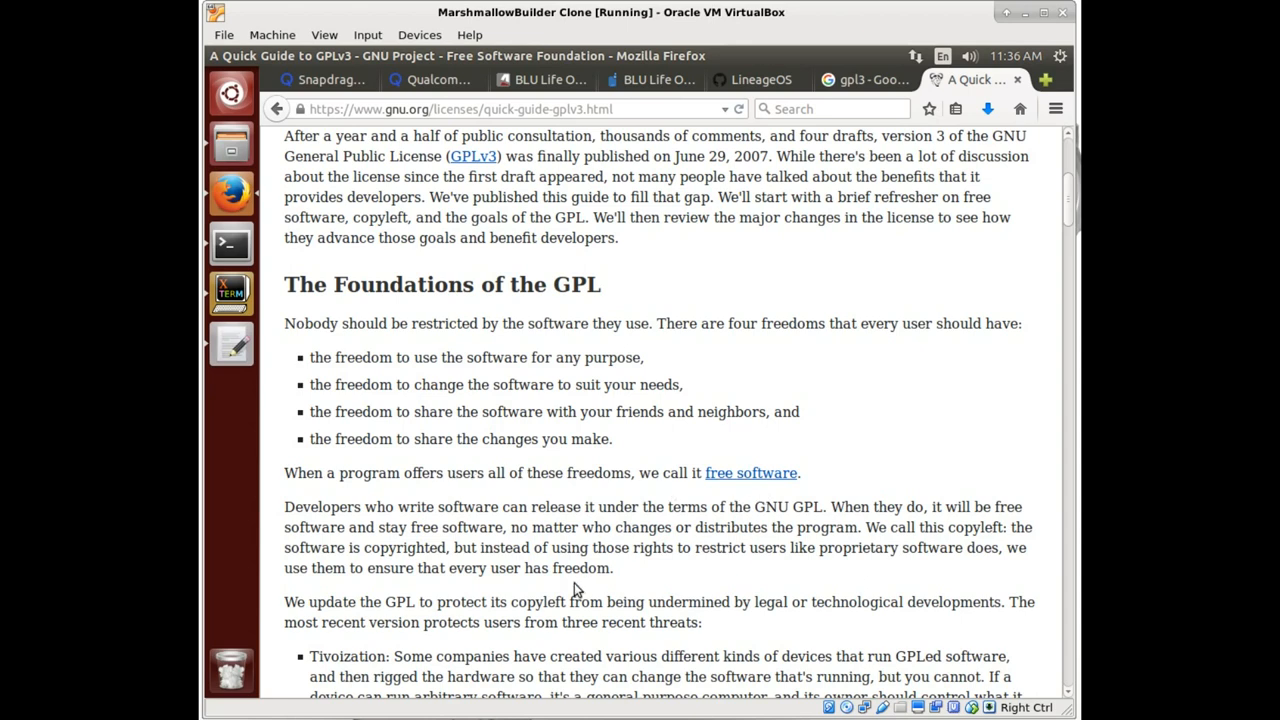
{"action": "scroll", "scroll_direction": "down", "scroll_amount": 3}
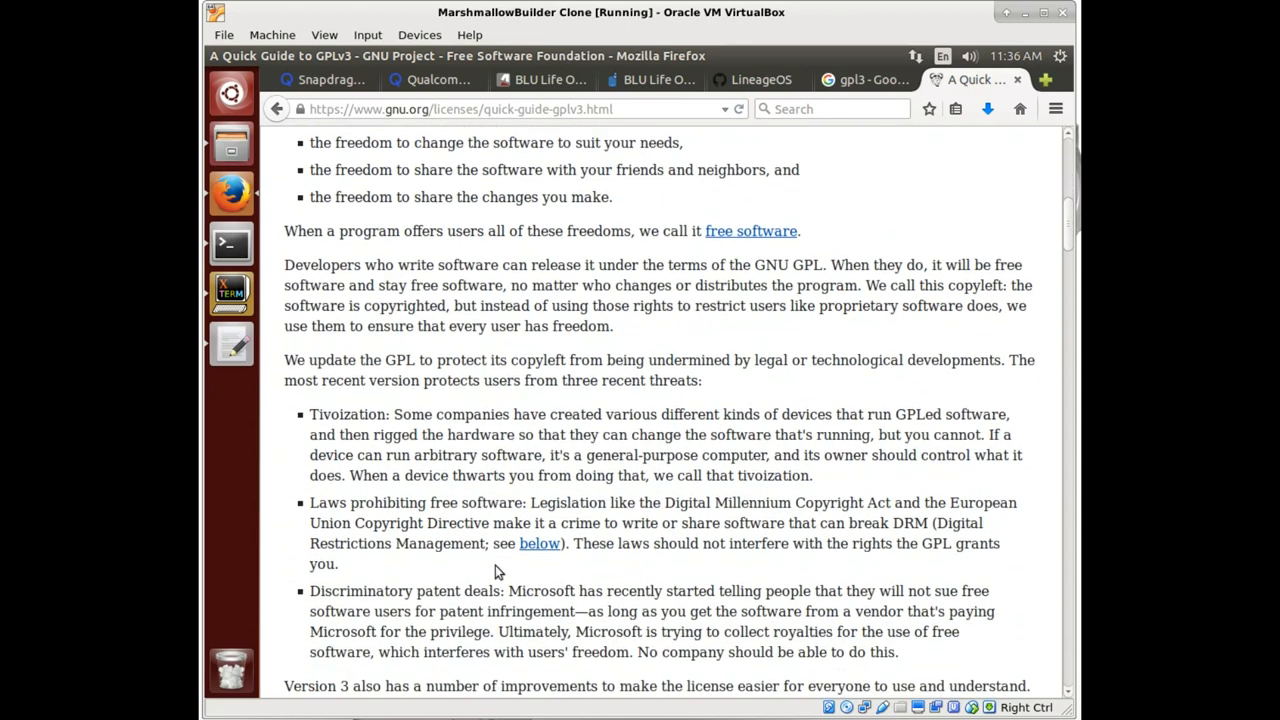
{"action": "scroll", "scroll_direction": "down", "scroll_amount": 3}
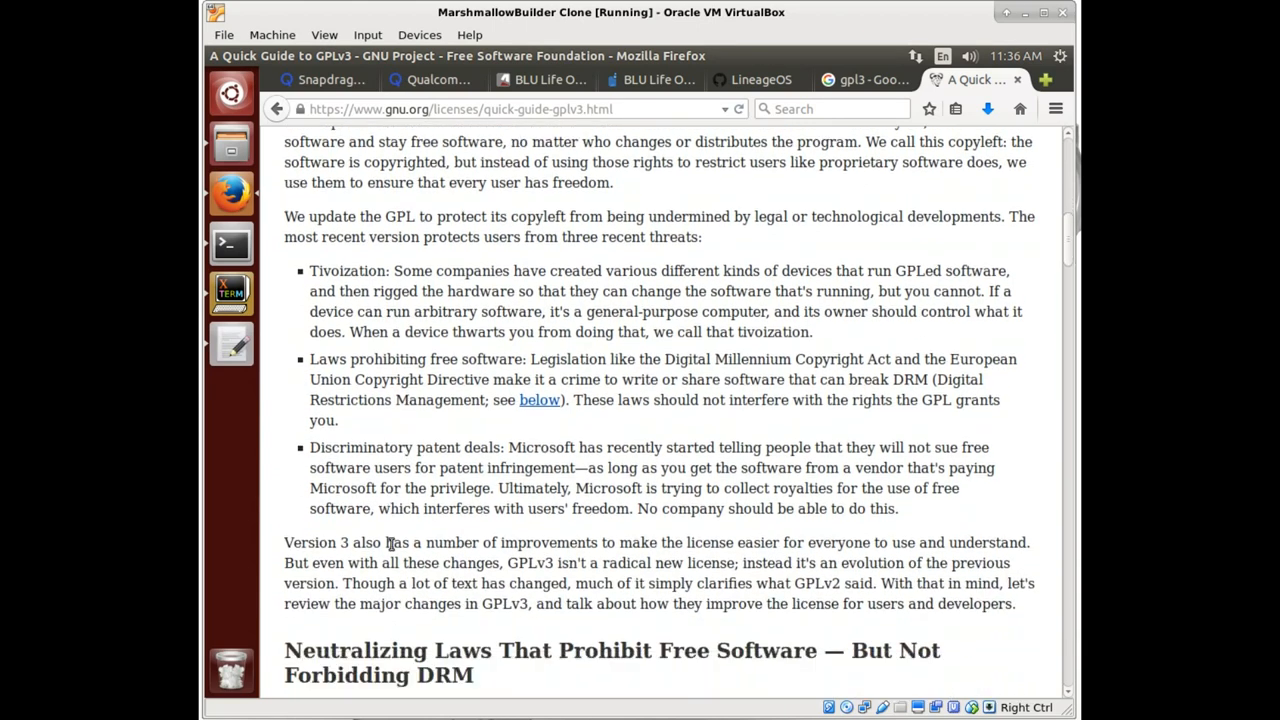
{"action": "scroll", "scroll_direction": "down", "scroll_amount": 3}
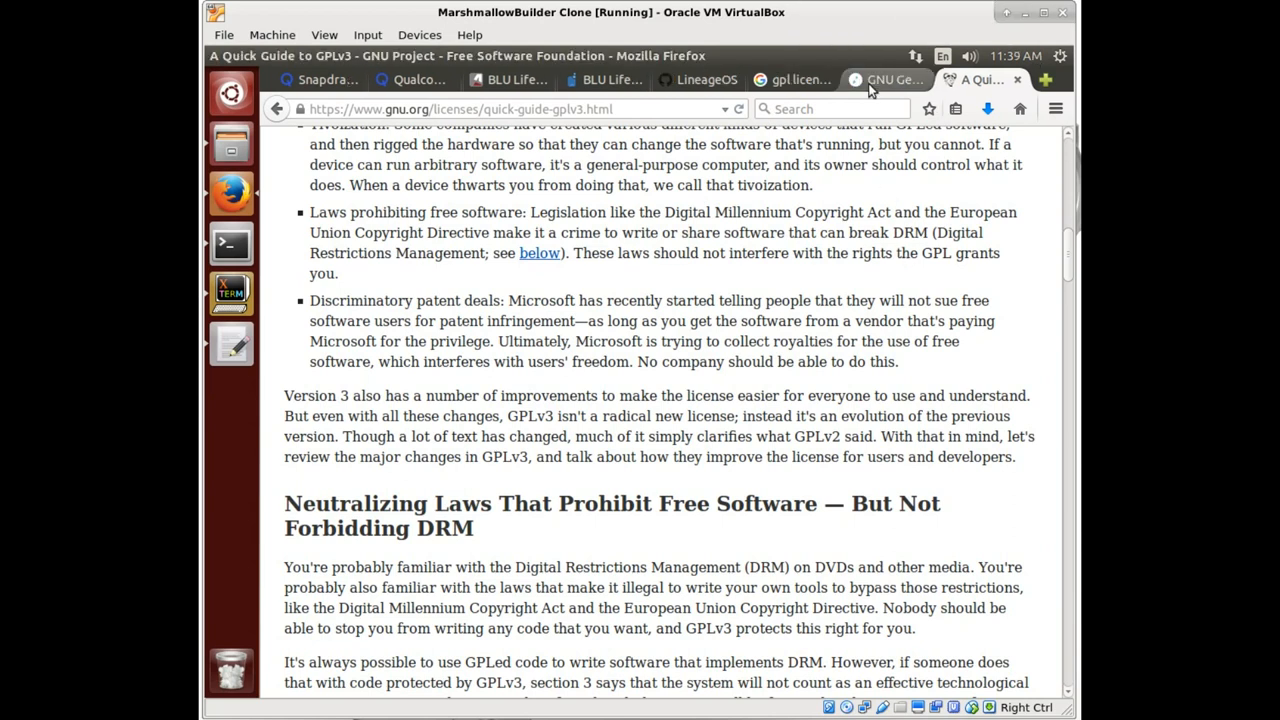
{"action": "scroll", "scroll_direction": "down", "scroll_amount": 3}
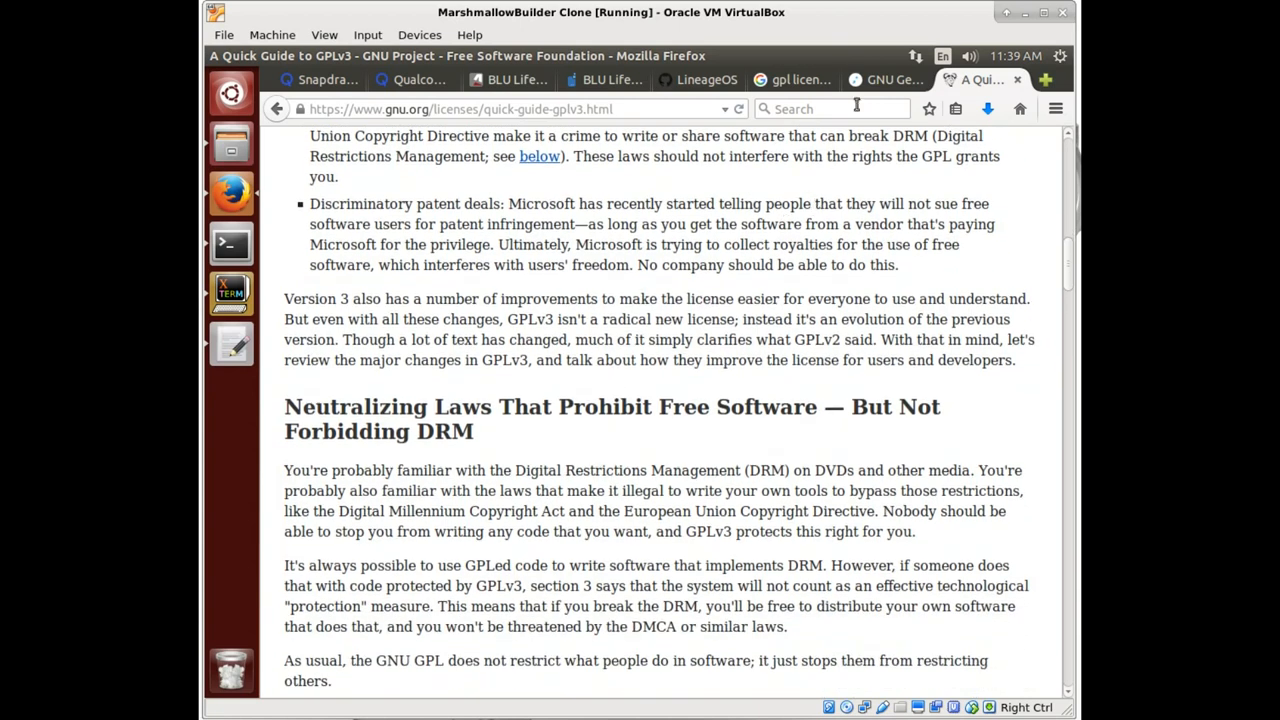
Switch to the TLDRLegal GPL-3 summary and expand the Sublicense restriction.
{"action": "left_click", "coordinate": [883, 79]}
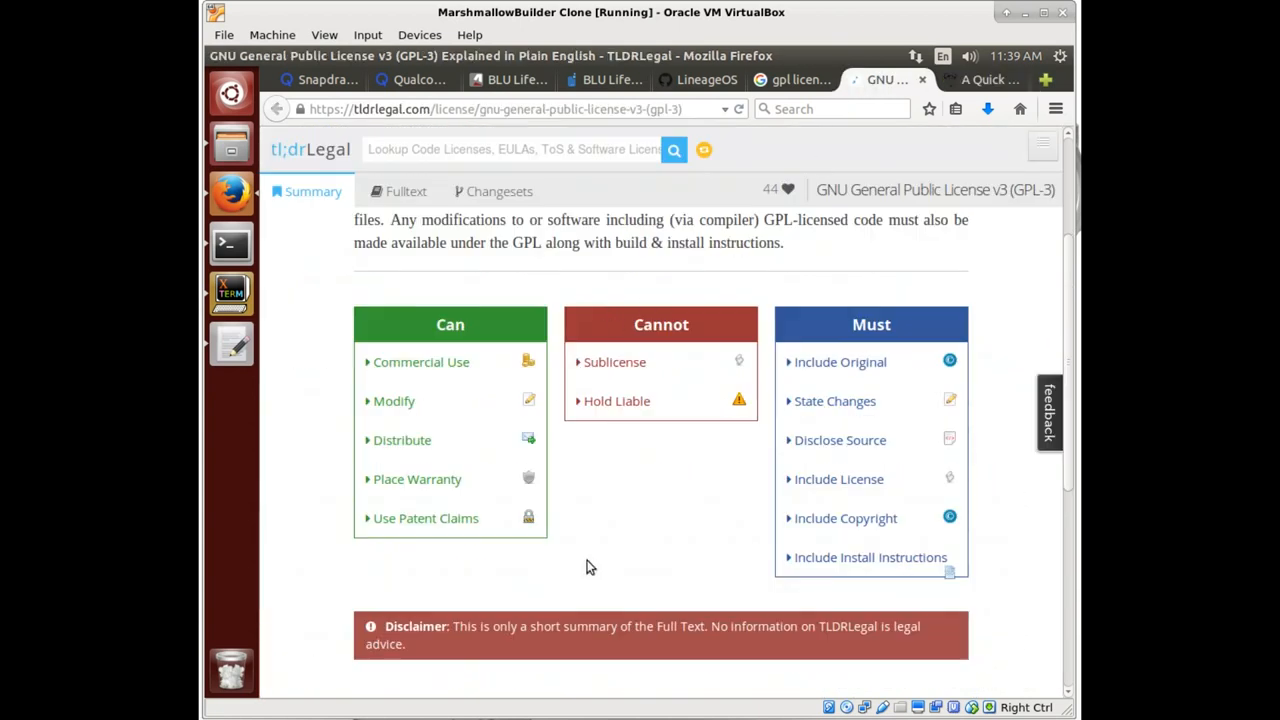
{"action": "scroll", "scroll_direction": "up", "scroll_amount": 3}
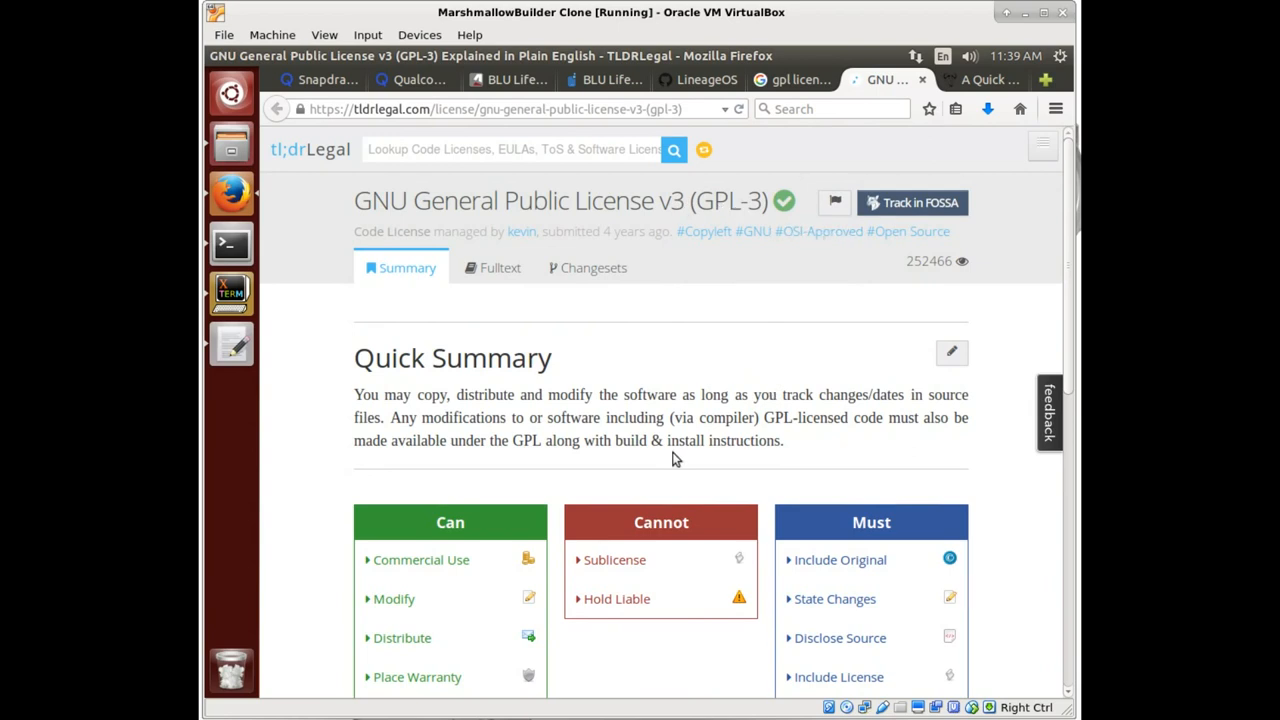
{"action": "scroll", "scroll_direction": "down", "scroll_amount": 3}
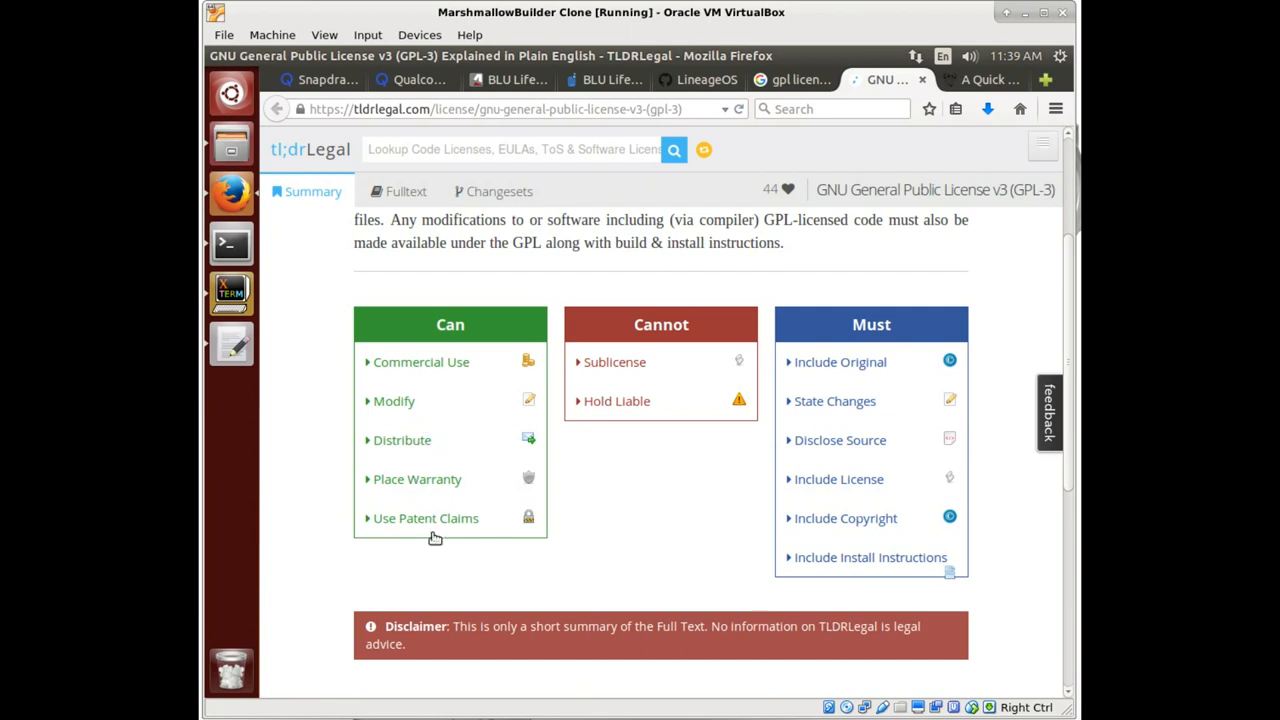
{"action": "mouse_move", "coordinate": [640, 371]}
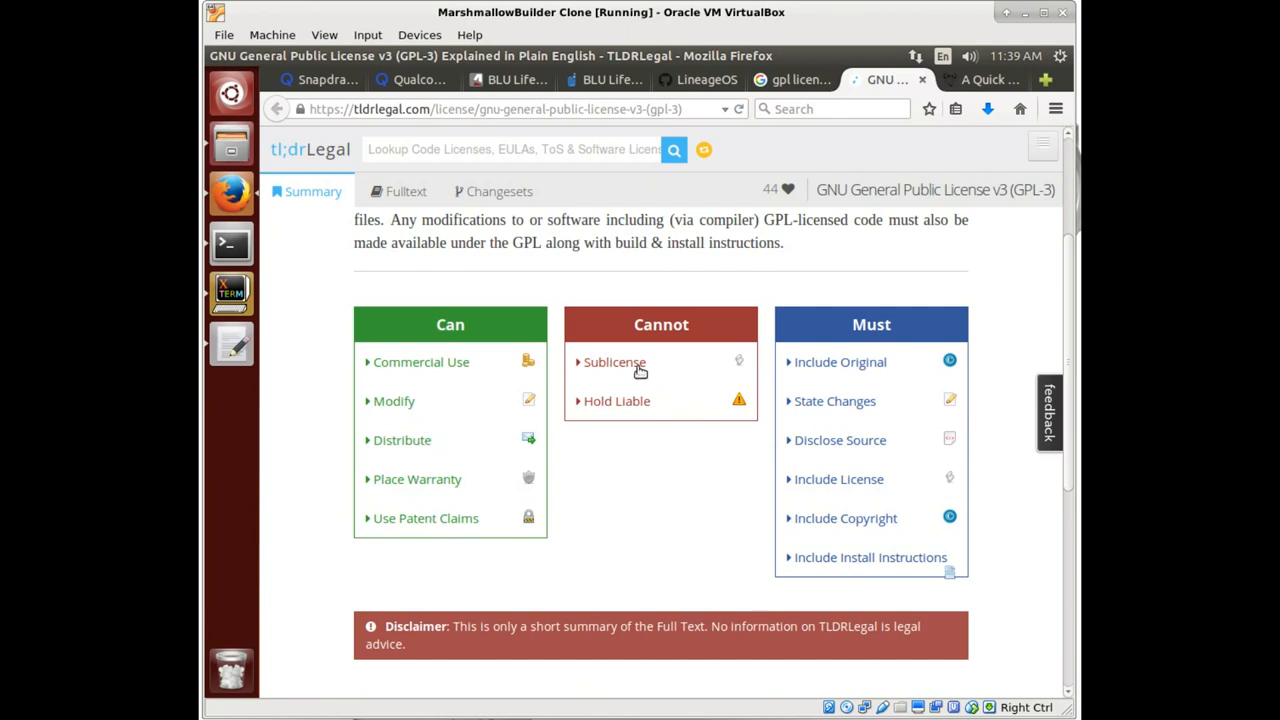
{"action": "left_click", "coordinate": [614, 362]}
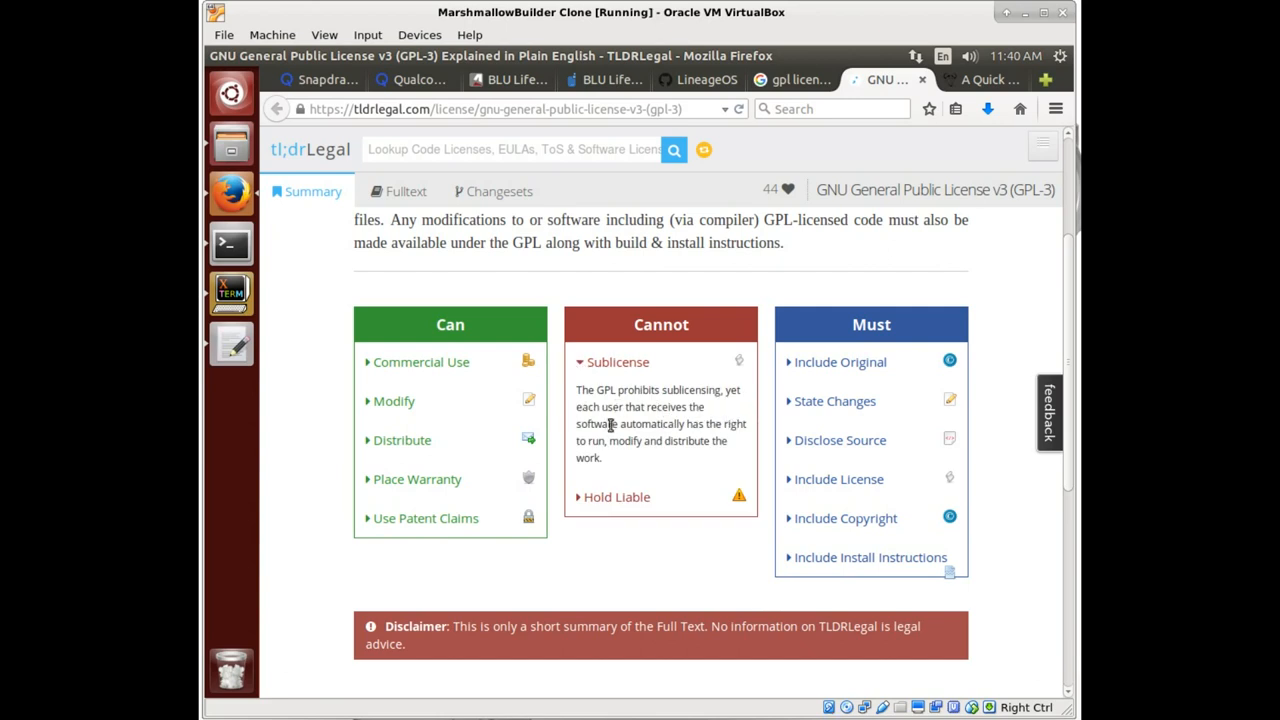
{"action": "mouse_move", "coordinate": [616, 462]}
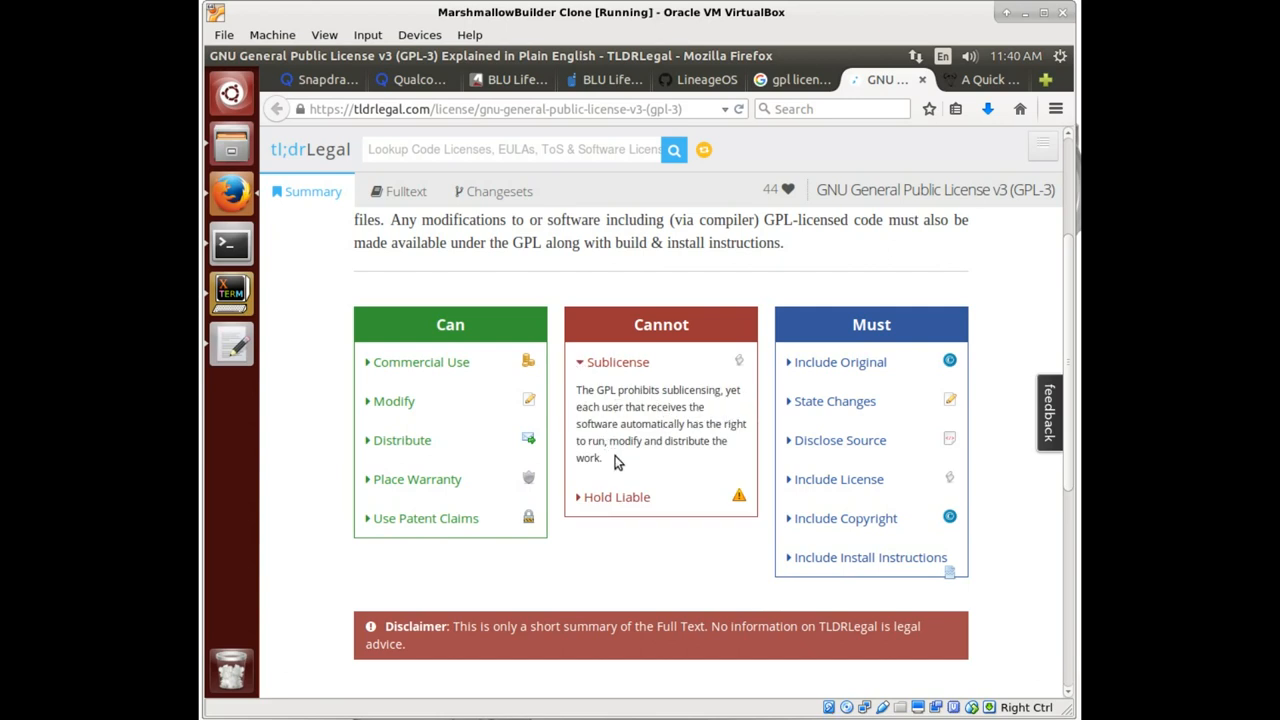
{"action": "mouse_move", "coordinate": [582, 504]}
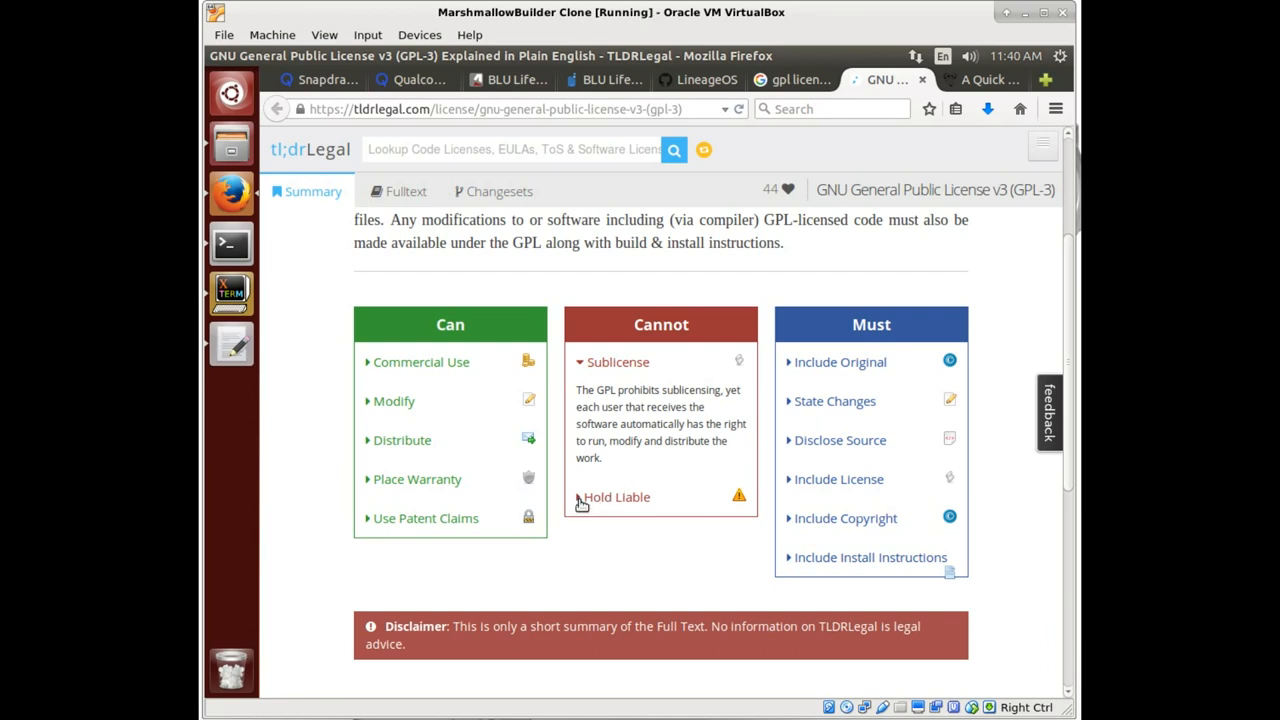
Scroll further down the summary and expand the Disclose Source requirement.
{"action": "scroll", "scroll_direction": "down", "scroll_amount": 3}
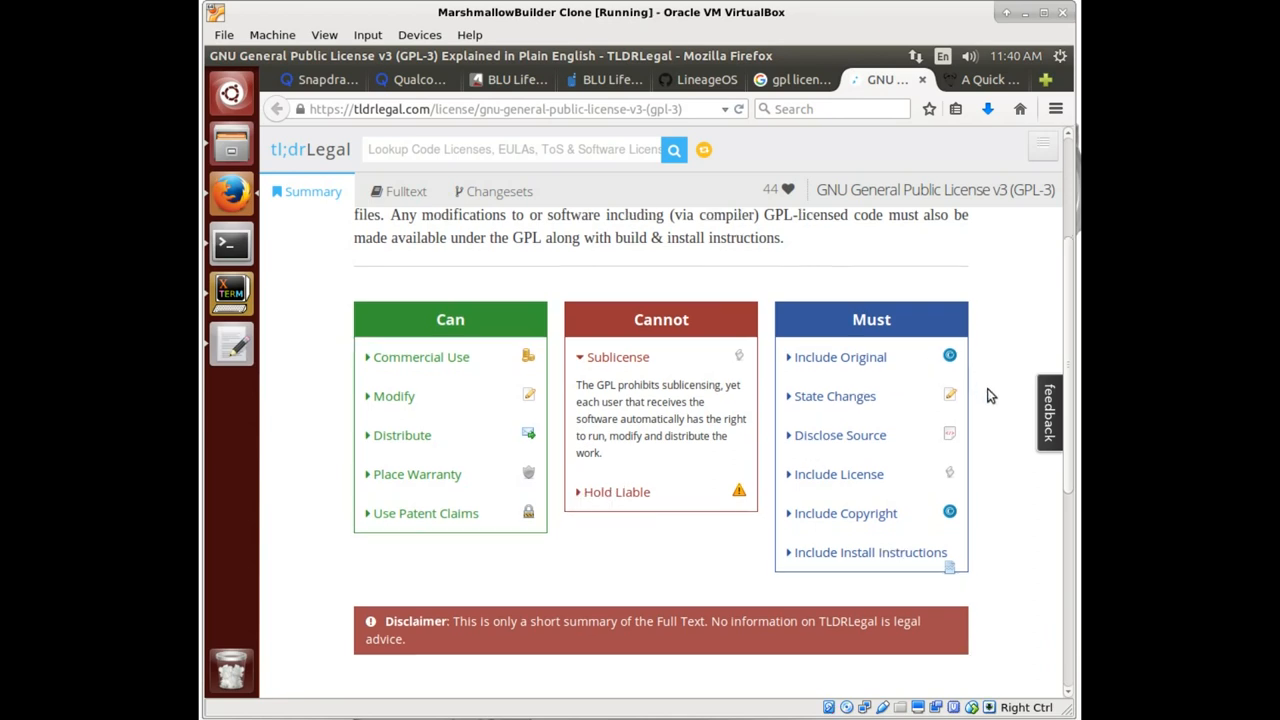
{"action": "scroll", "scroll_direction": "down", "scroll_amount": 3}
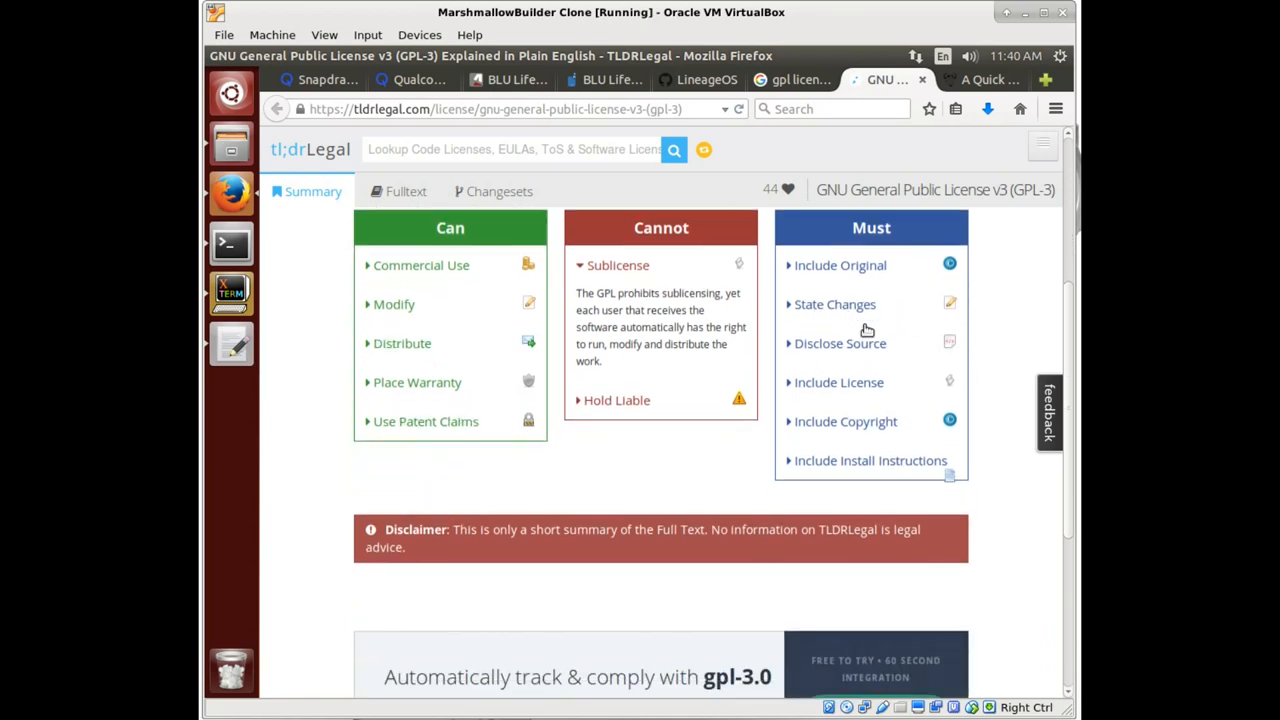
{"action": "mouse_move", "coordinate": [845, 390]}
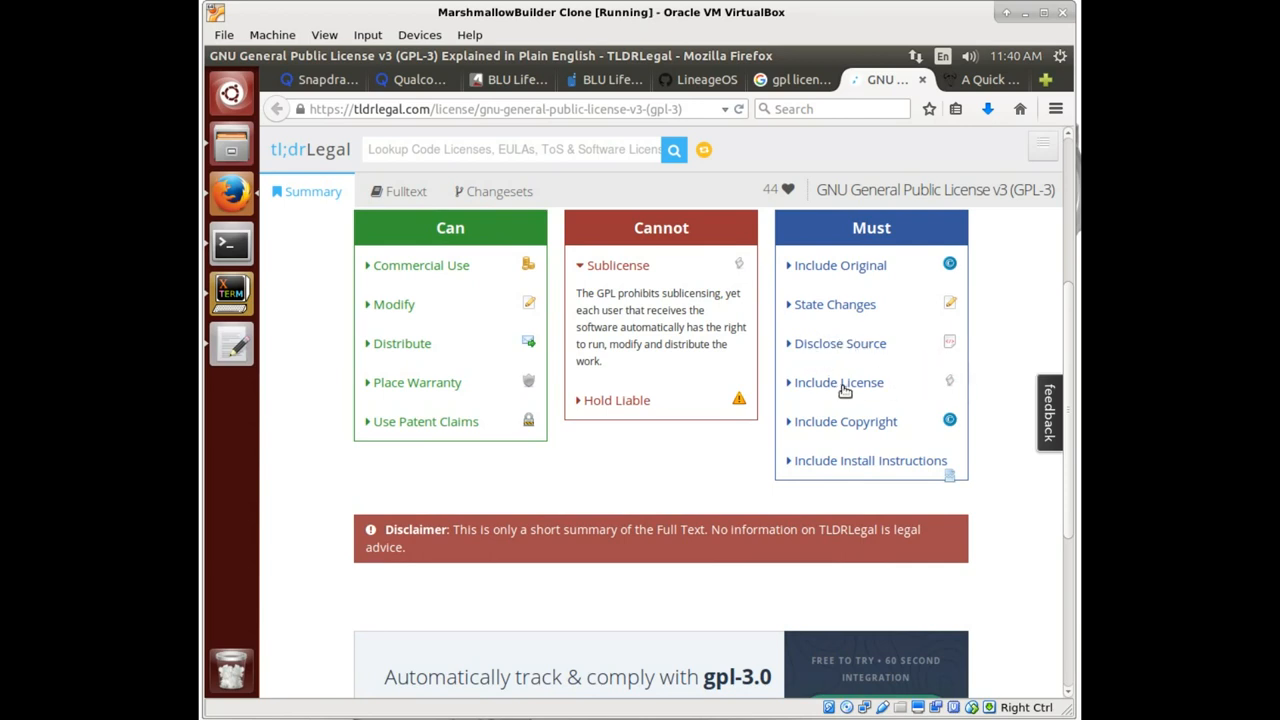
{"action": "mouse_move", "coordinate": [787, 432]}
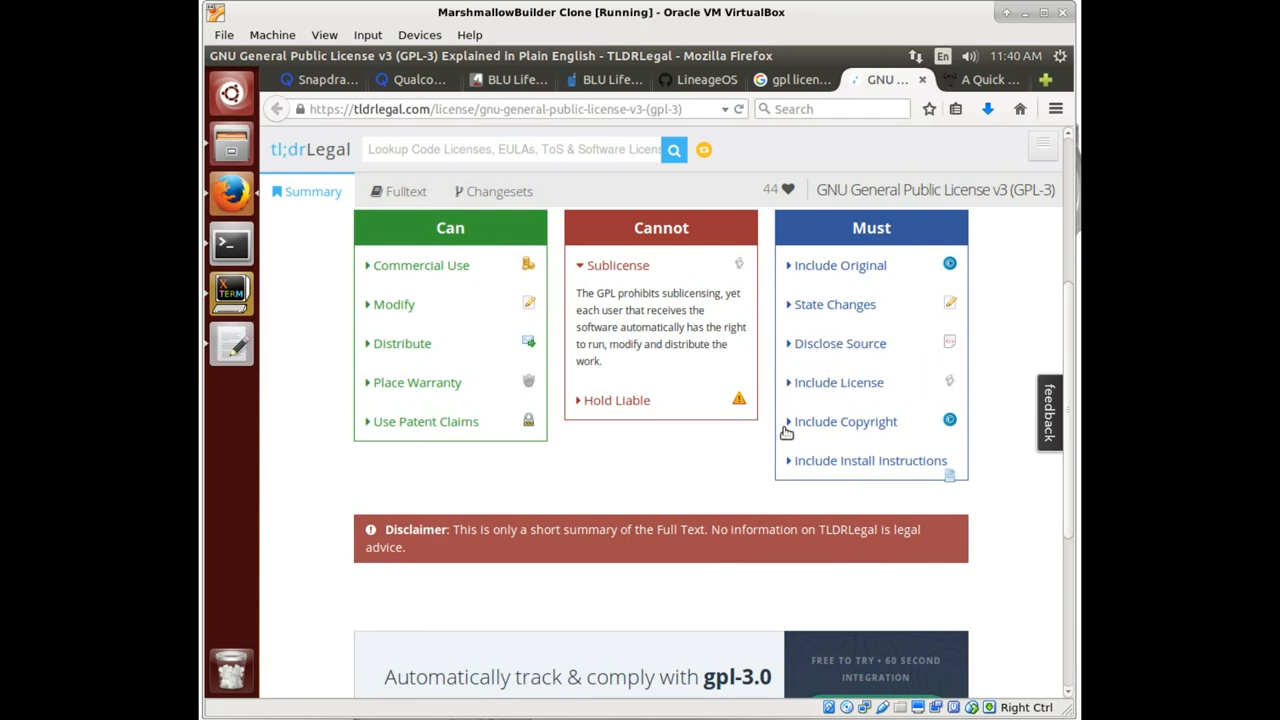
{"action": "mouse_move", "coordinate": [750, 489]}
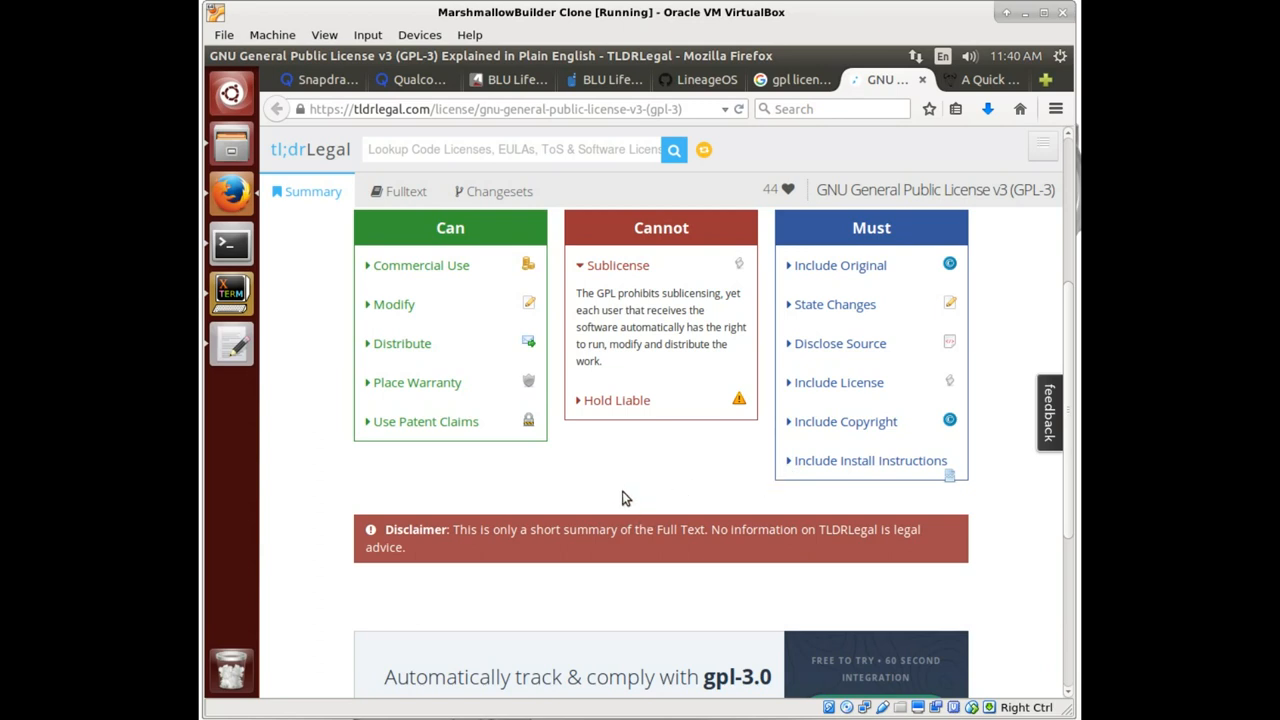
{"action": "mouse_move", "coordinate": [615, 502]}
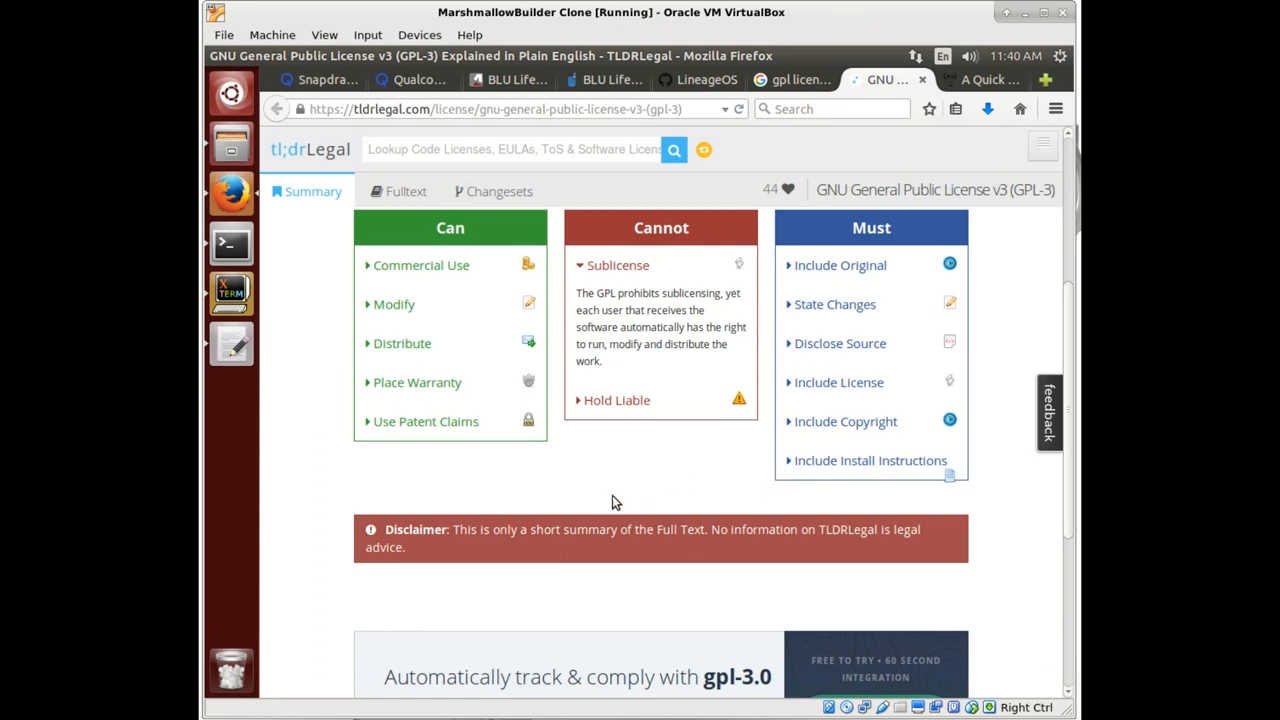
{"action": "mouse_move", "coordinate": [665, 615]}
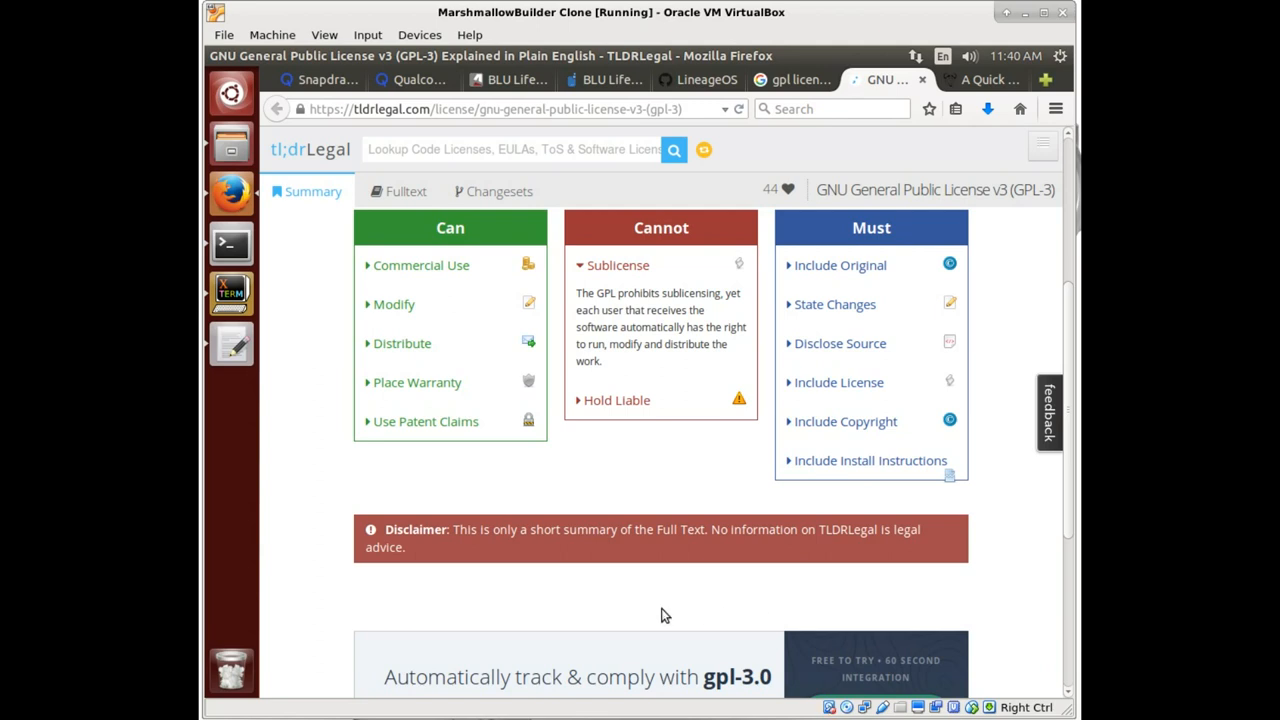
{"action": "scroll", "scroll_direction": "down", "scroll_amount": 3}
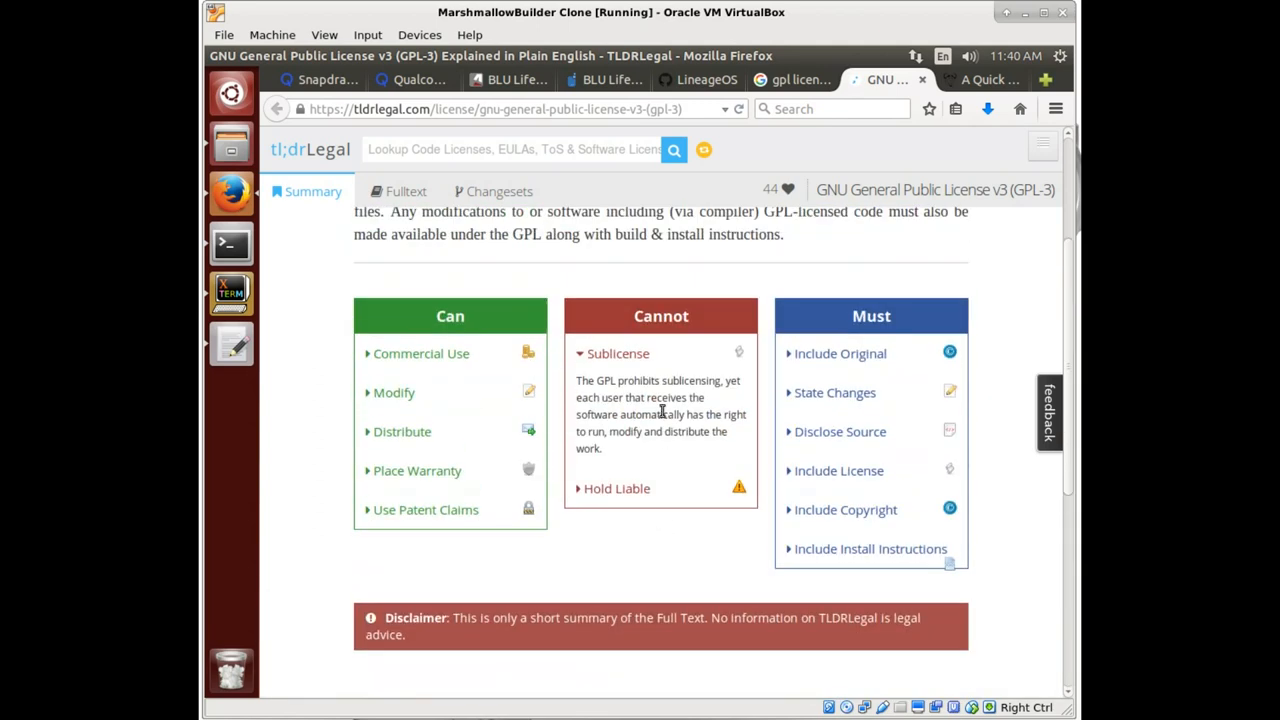
{"action": "mouse_move", "coordinate": [743, 391]}
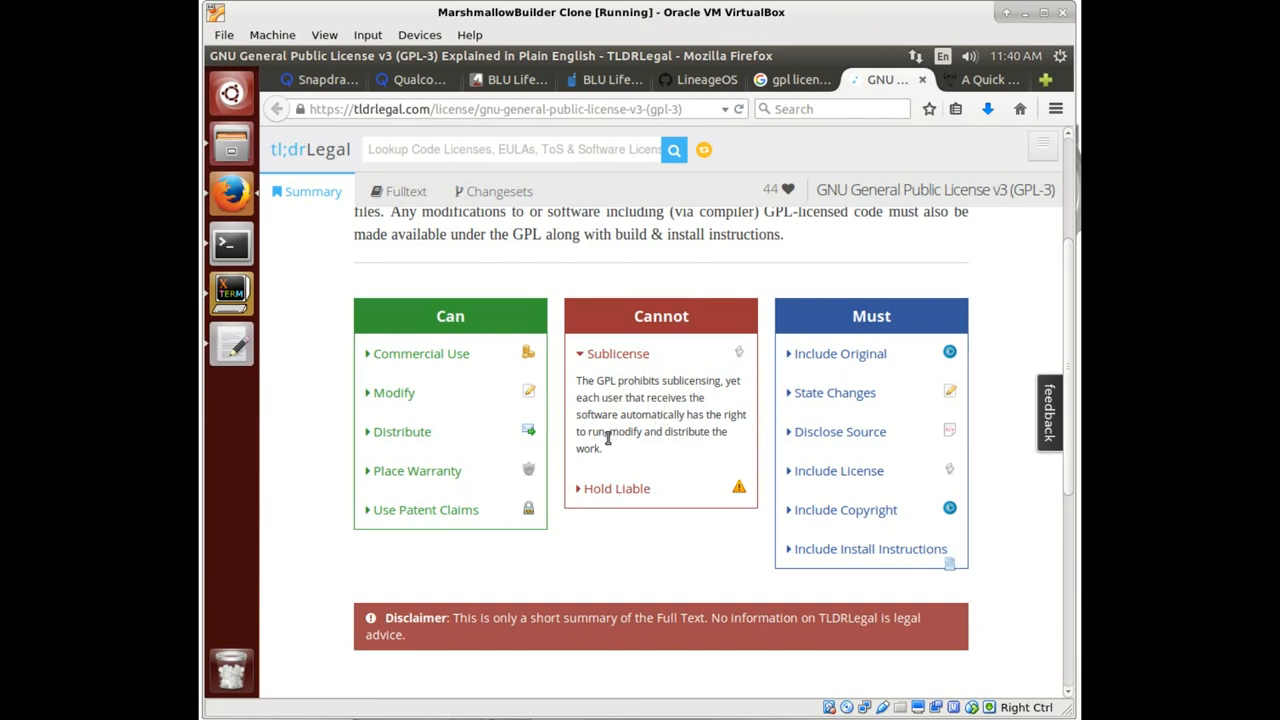
{"action": "mouse_move", "coordinate": [625, 544]}
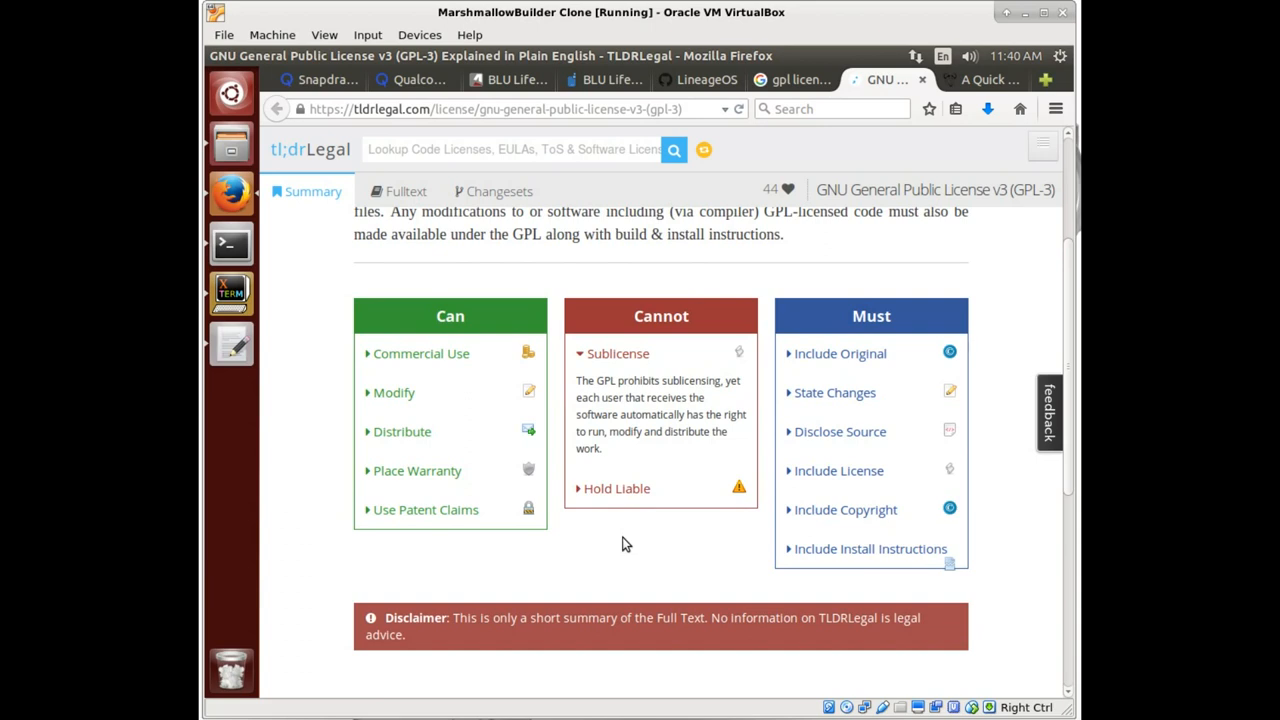
{"action": "mouse_move", "coordinate": [791, 432]}
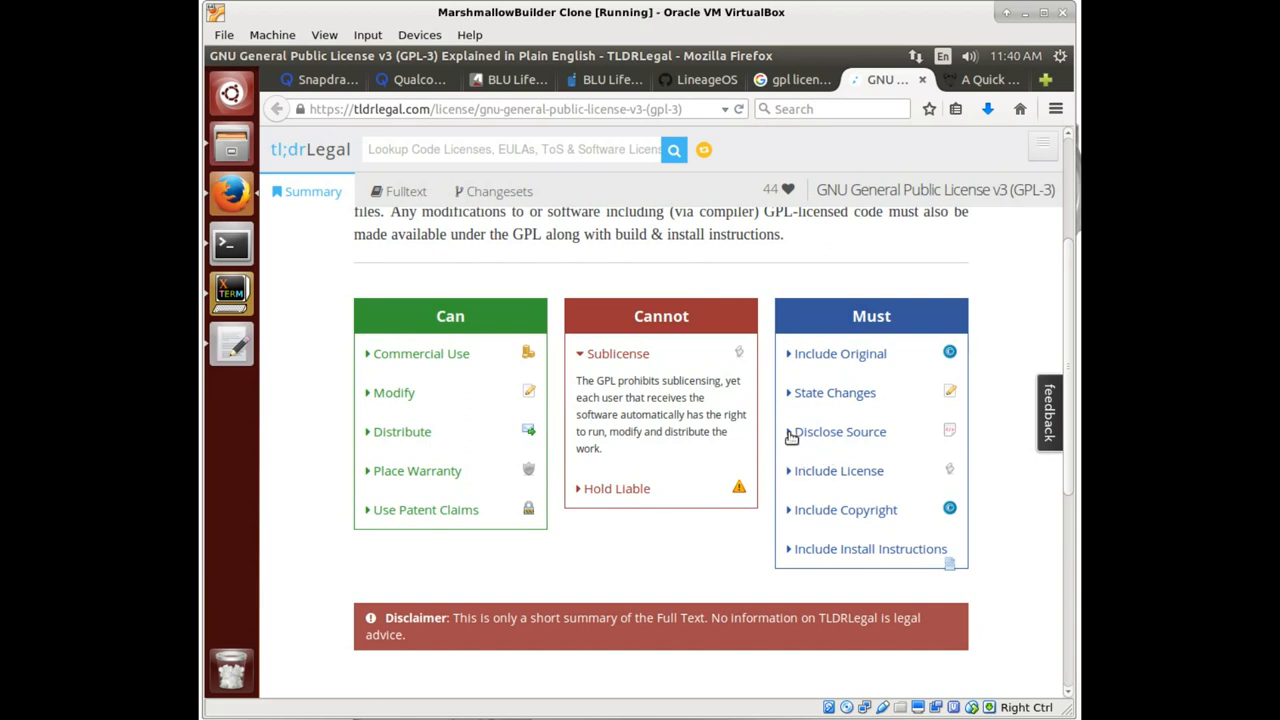
{"action": "left_click", "coordinate": [839, 431]}
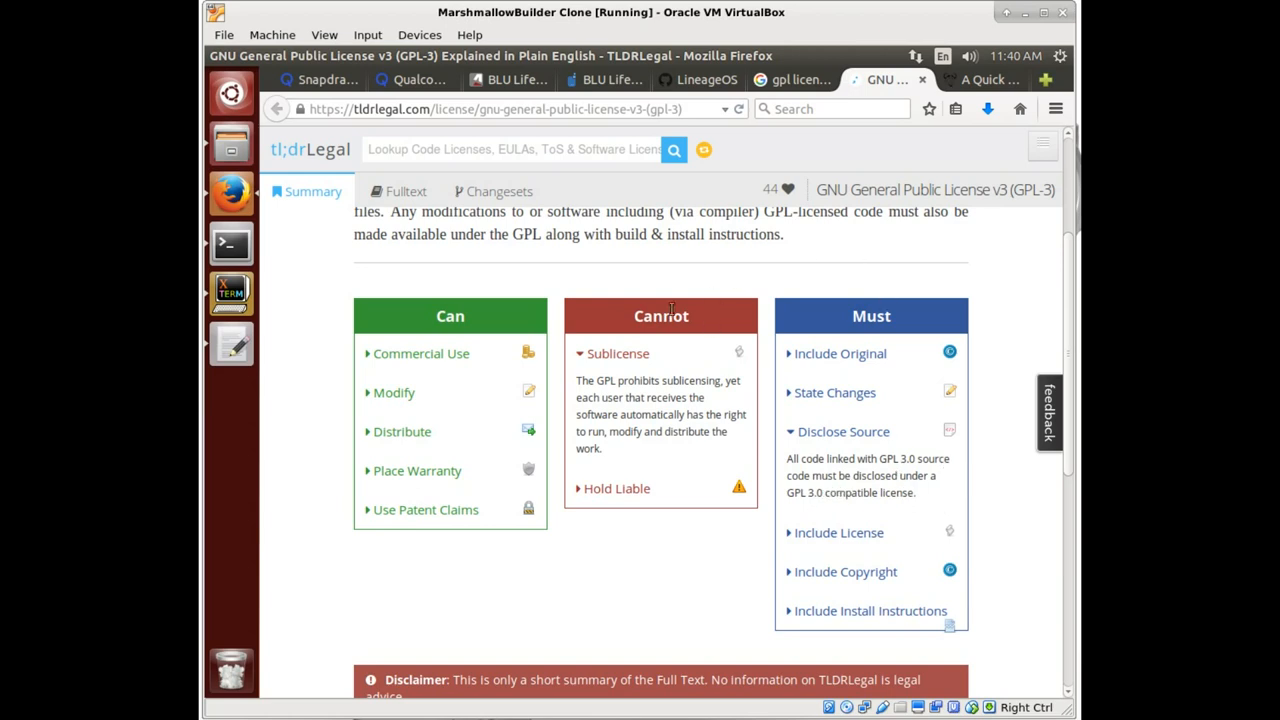
{"action": "mouse_move", "coordinate": [505, 283]}
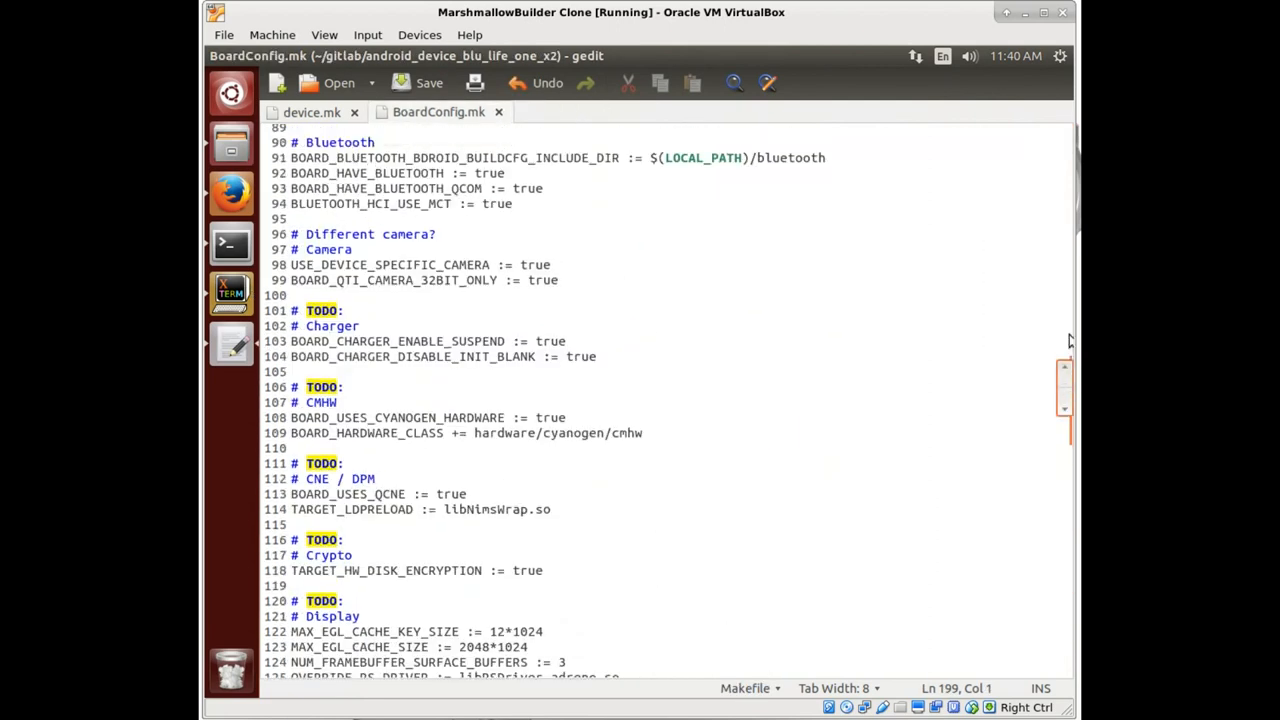
{"action": "scroll", "scroll_direction": "up", "scroll_amount": 3}
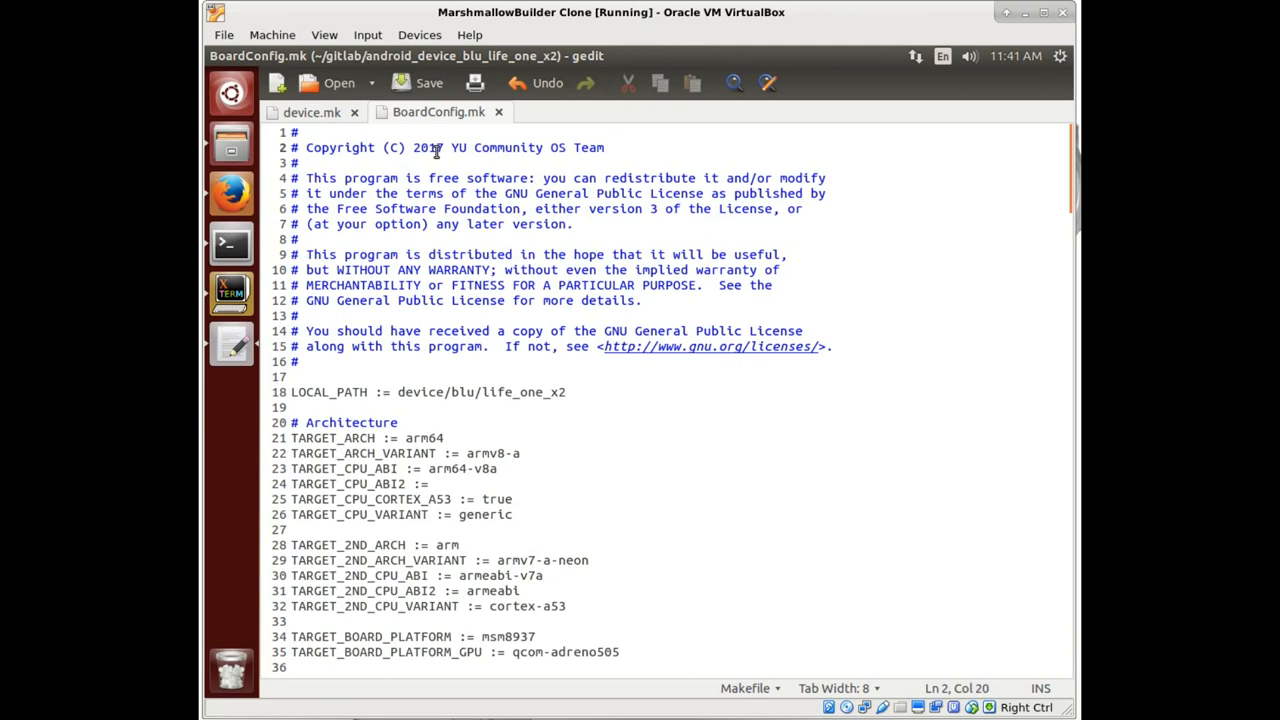
{"action": "left_click_drag", "start_coordinate": [437, 147], "coordinate": [604, 147]}
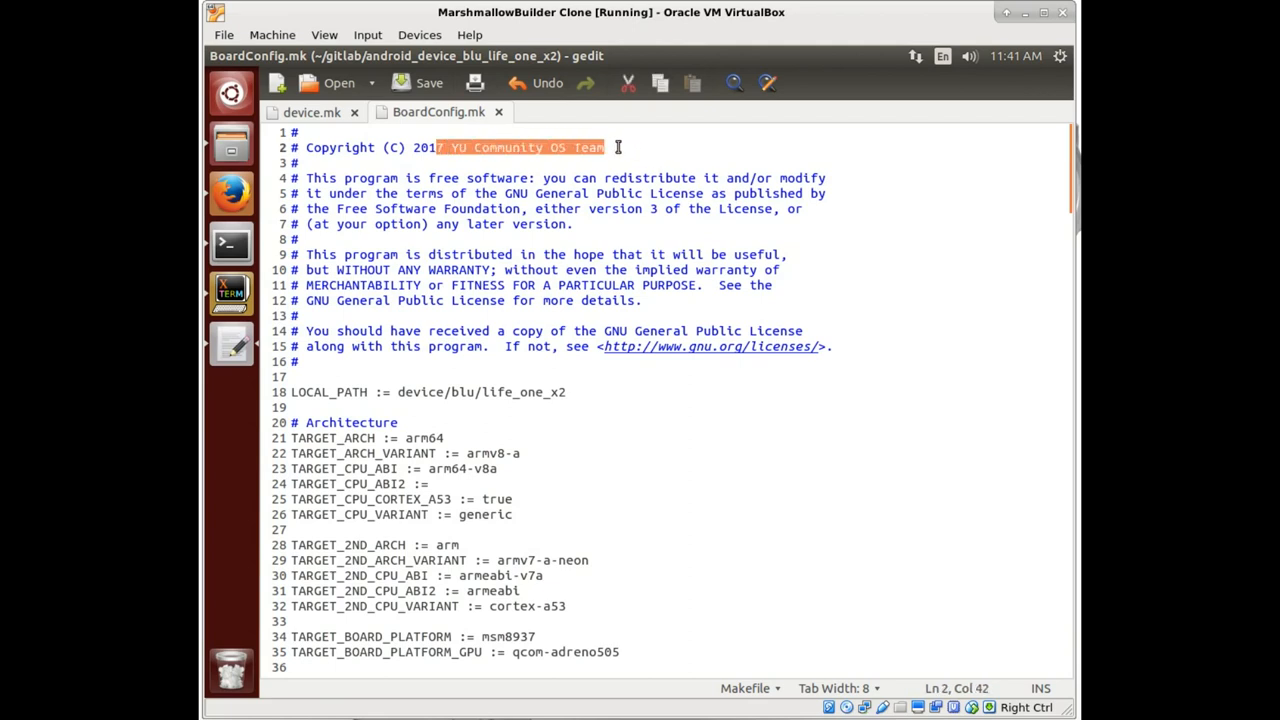
{"action": "mouse_move", "coordinate": [595, 205]}
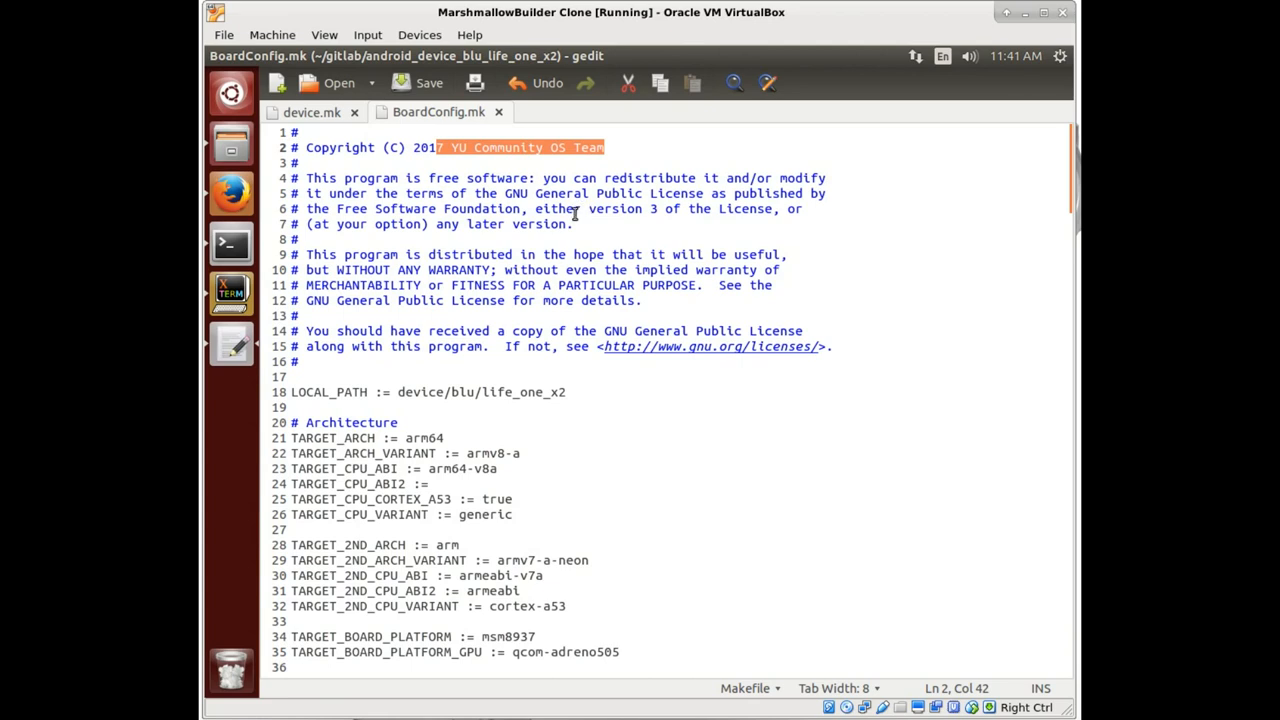
{"action": "mouse_move", "coordinate": [593, 194]}
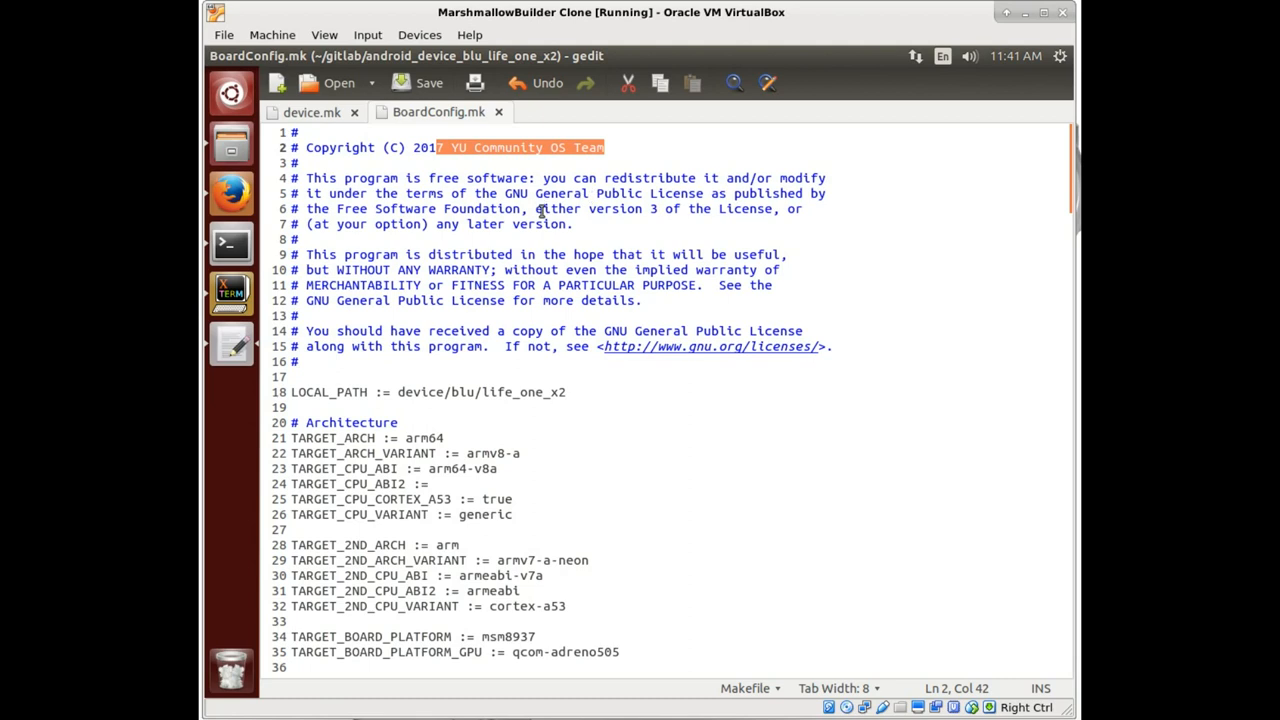
{"action": "left_click", "coordinate": [342, 362]}
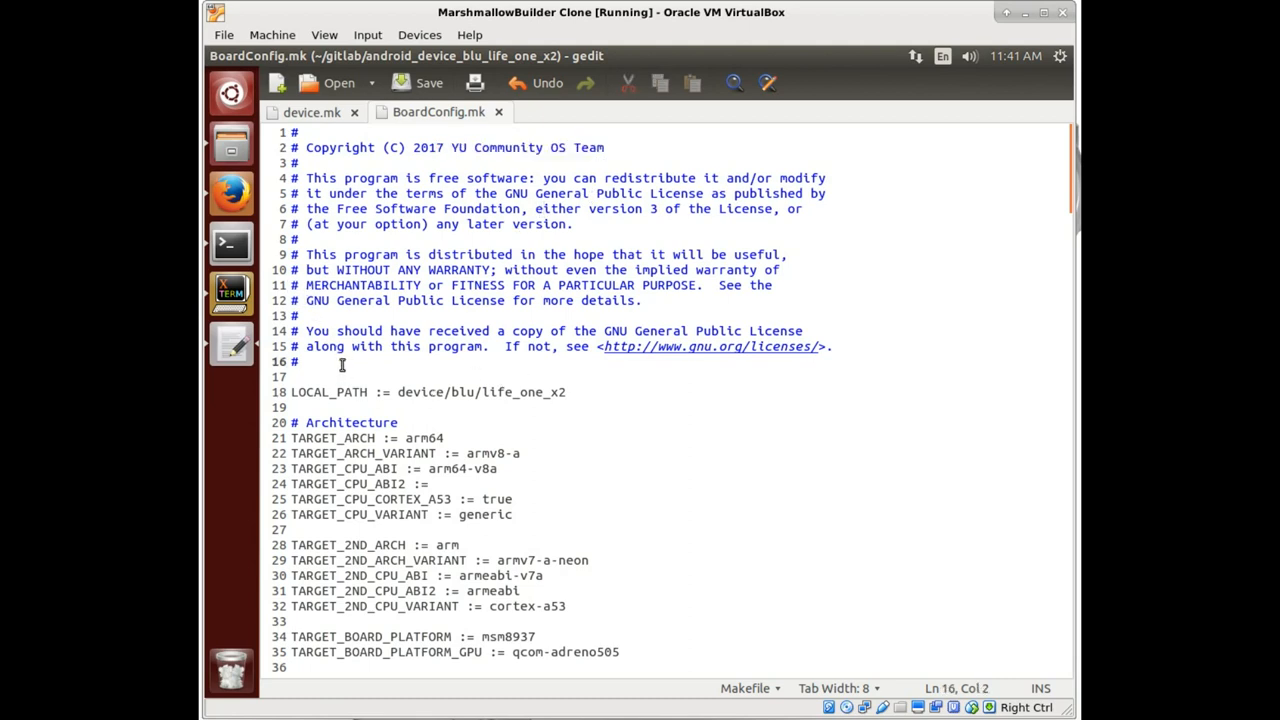
Add the comment 'Edited by AlaskaLinuxUser' to BoardConfig.mk below the license header.
{"action": "type", "text": "Edited by"}
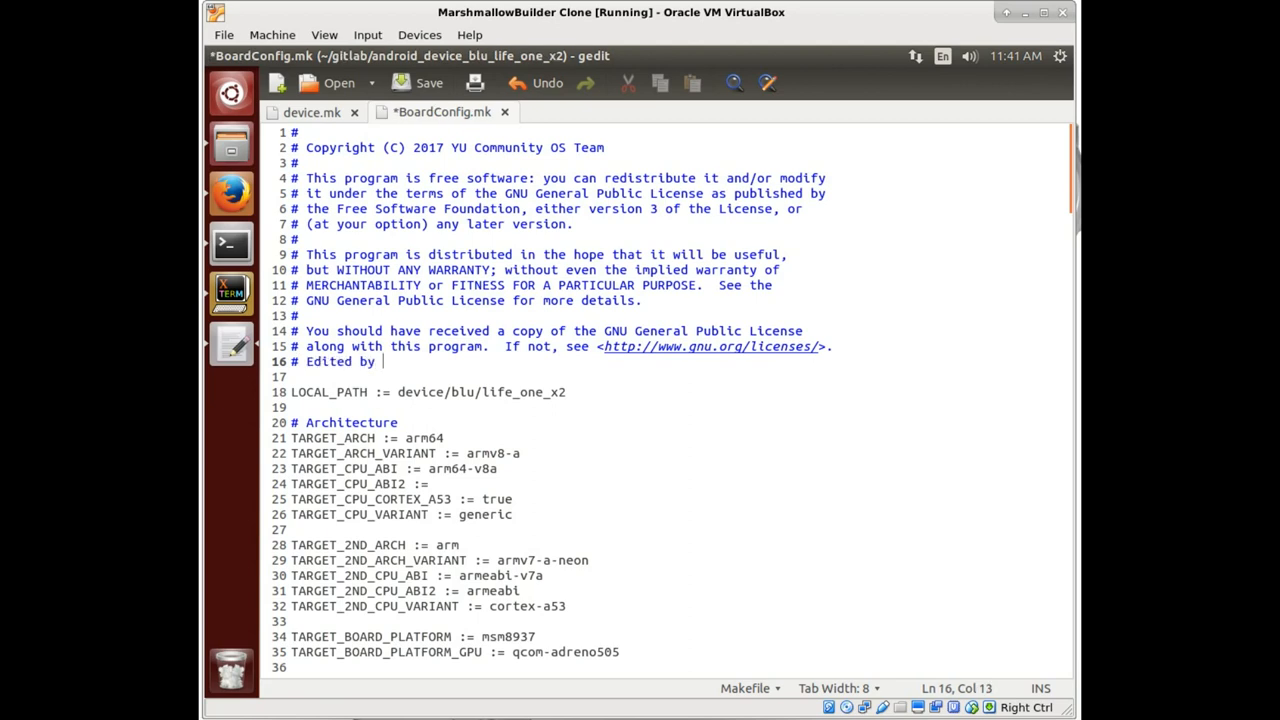
{"action": "type", "text": "Alaska"}
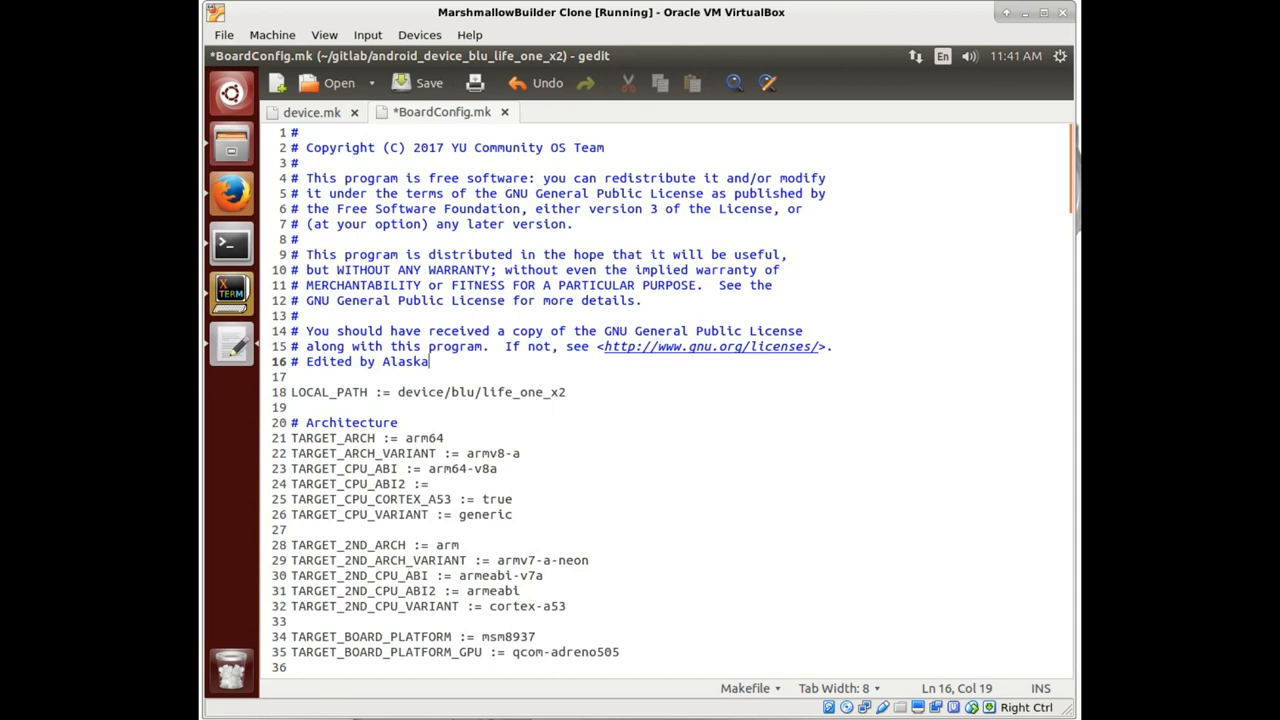
{"action": "type", "text": "LinuxUser"}
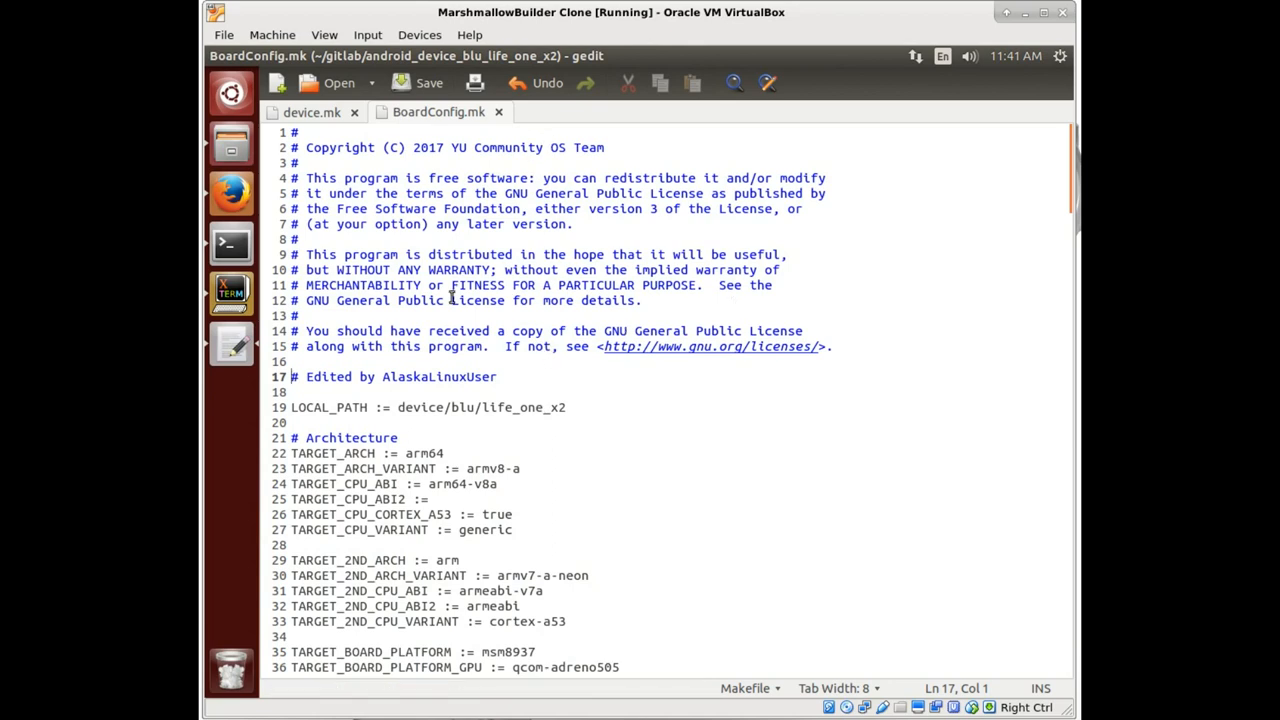
{"action": "mouse_move", "coordinate": [231, 191]}
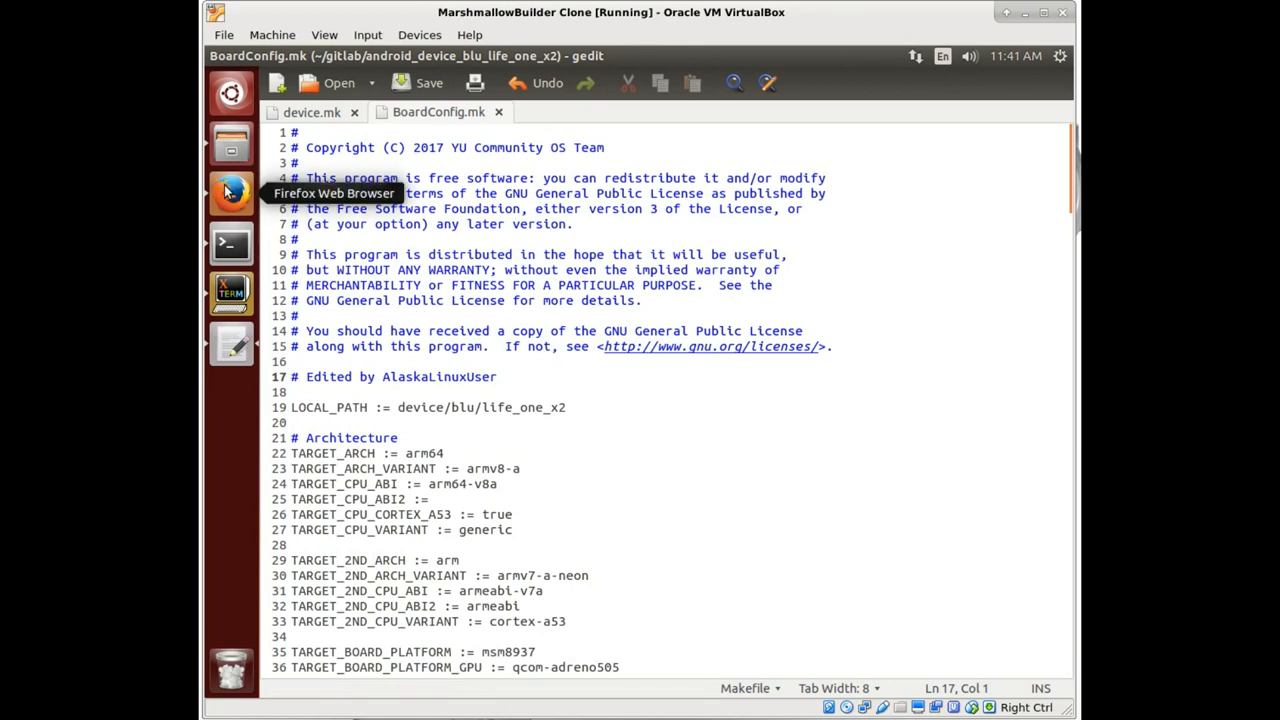
Open the 'Projects - Dashboard - GitLab' page in Firefox from Recently Bookmarked.
{"action": "left_click", "coordinate": [231, 191]}
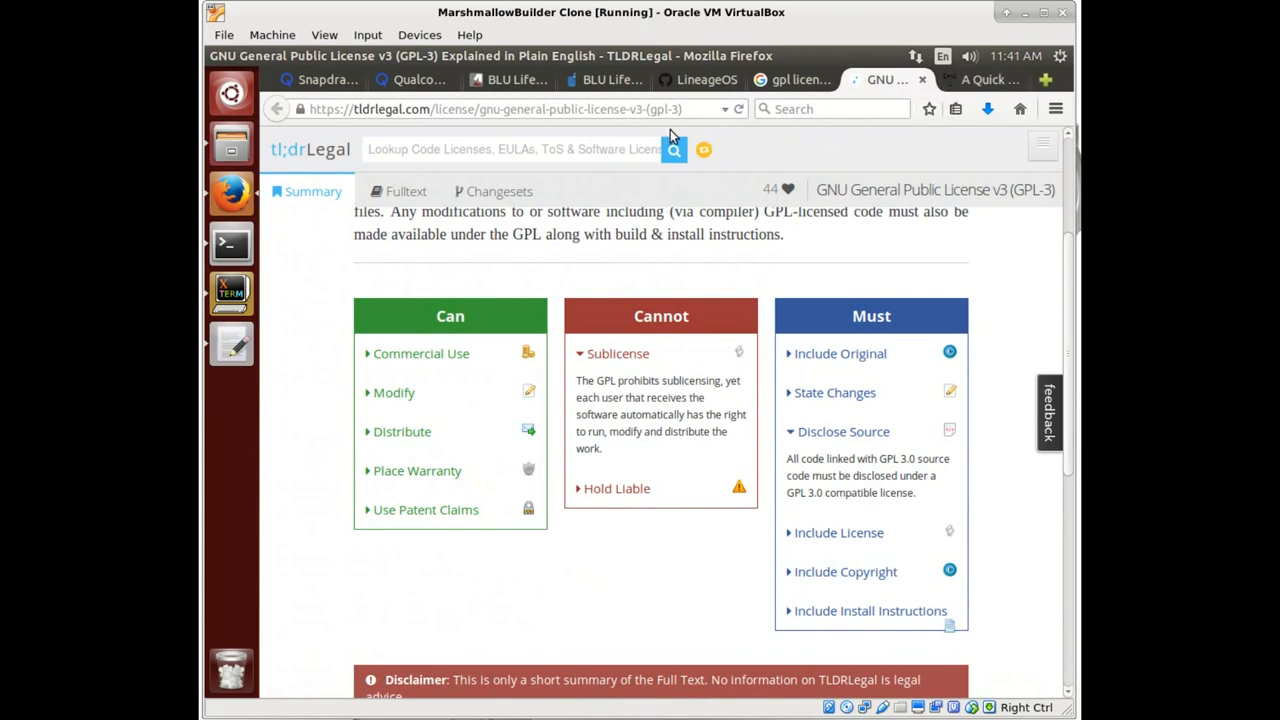
{"action": "left_click", "coordinate": [955, 109]}
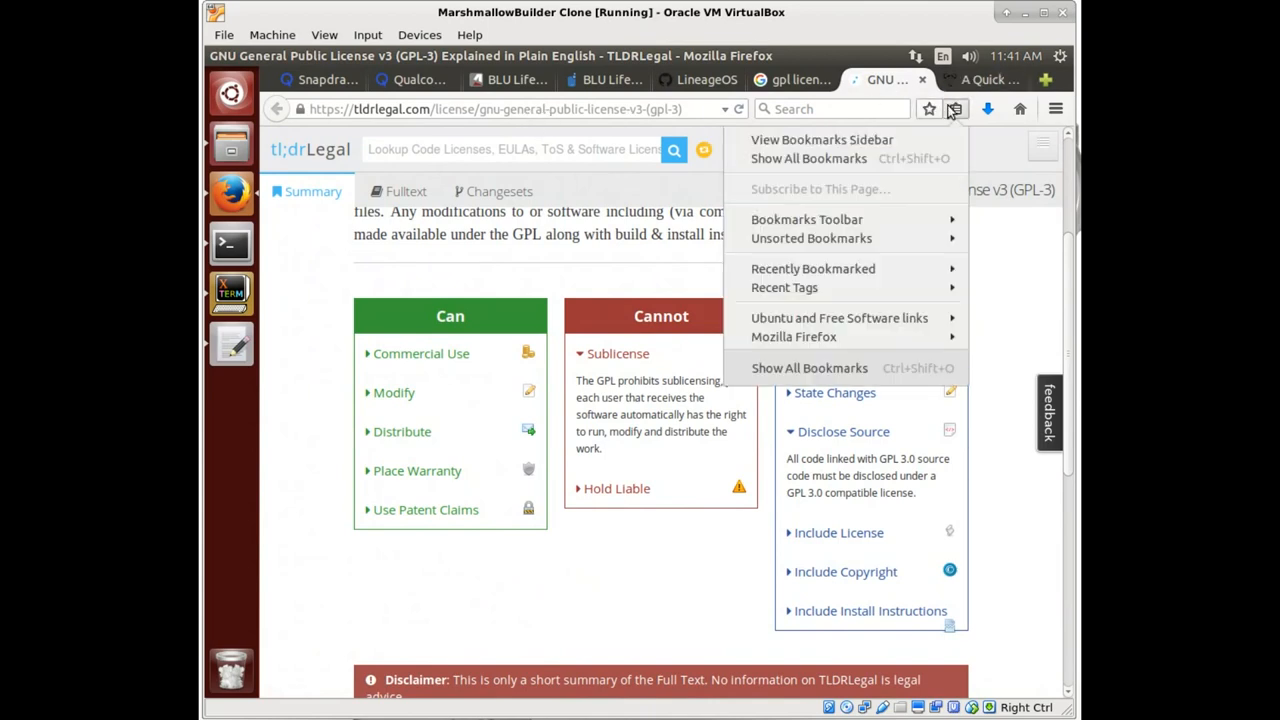
{"action": "left_click", "coordinate": [980, 79]}
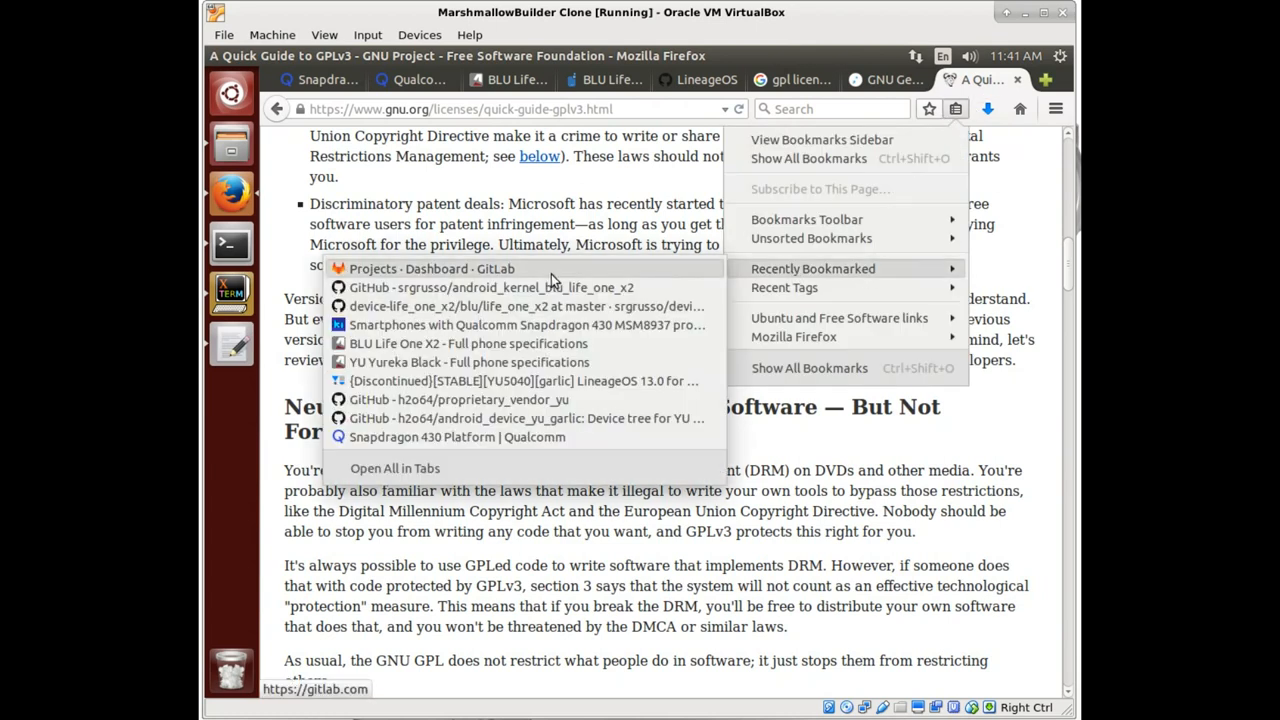
{"action": "left_click", "coordinate": [431, 268]}
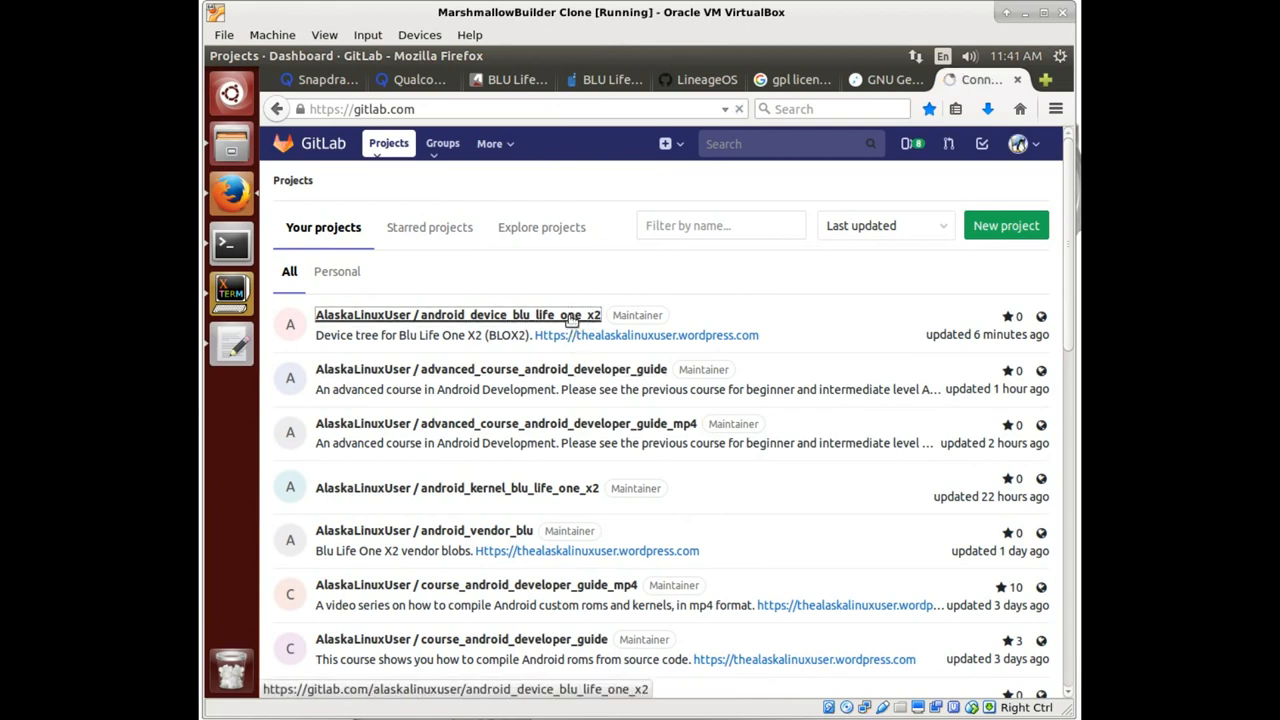
Open the android_device_blu_life_one_x2 project and scroll to its commit history.
{"action": "left_click", "coordinate": [457, 314]}
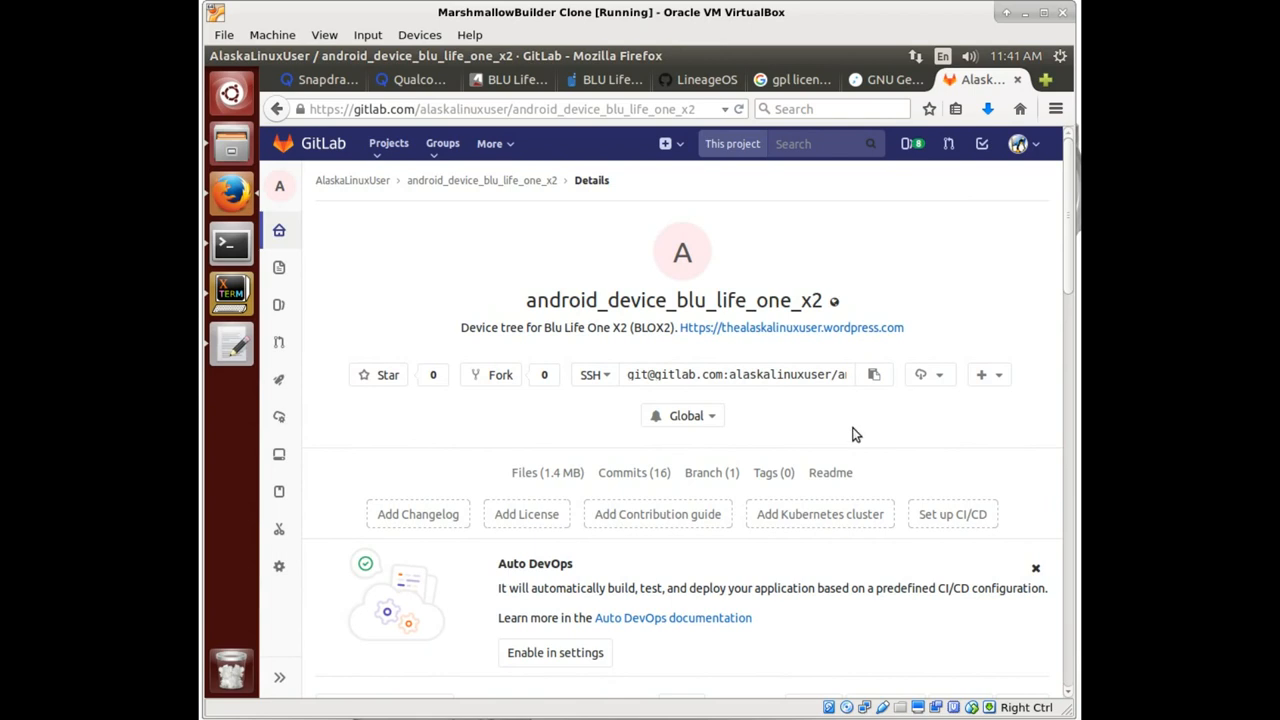
{"action": "scroll", "scroll_direction": "down", "scroll_amount": 3}
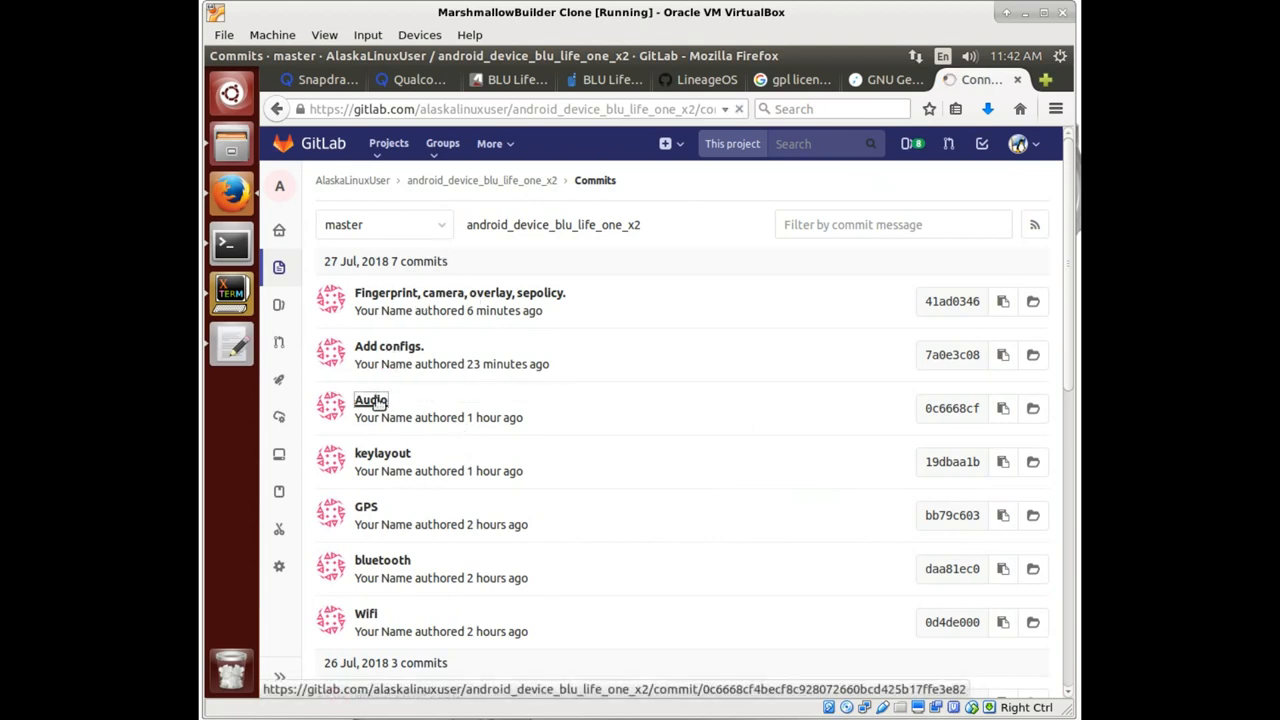
View the Audio commit's diff in GitLab.
{"action": "left_click", "coordinate": [370, 400]}
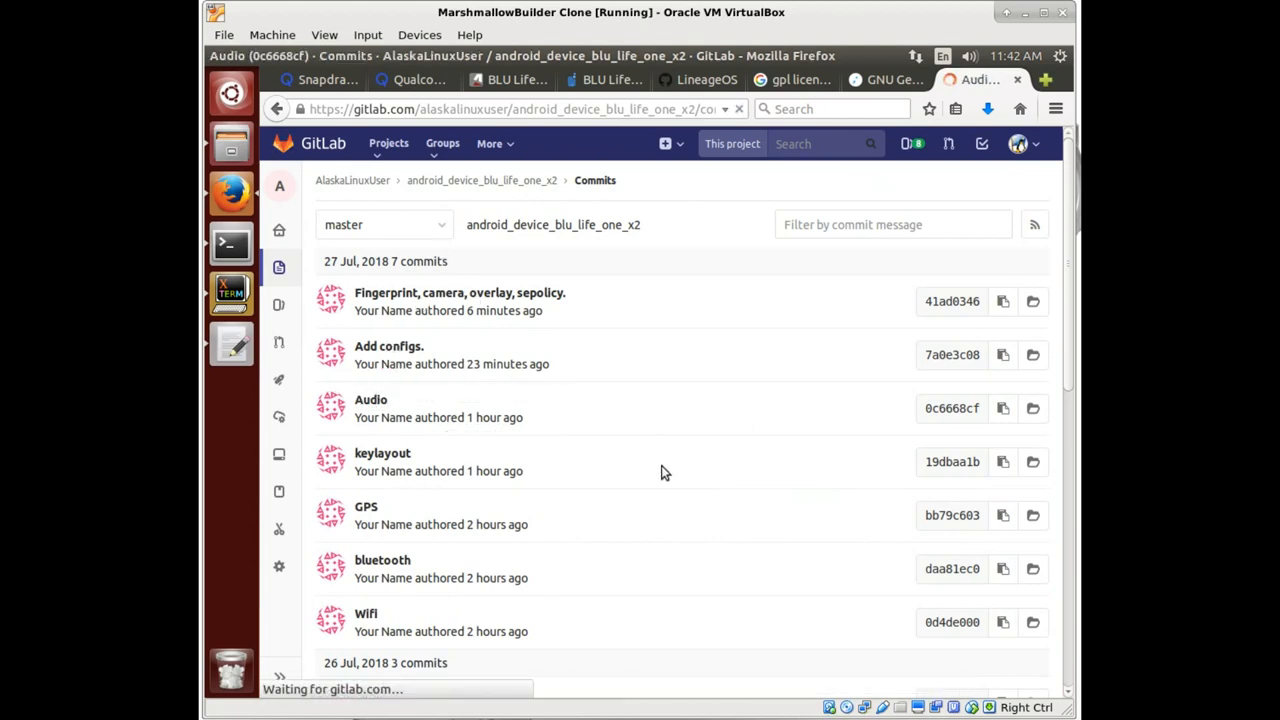
{"action": "left_click", "coordinate": [370, 399]}
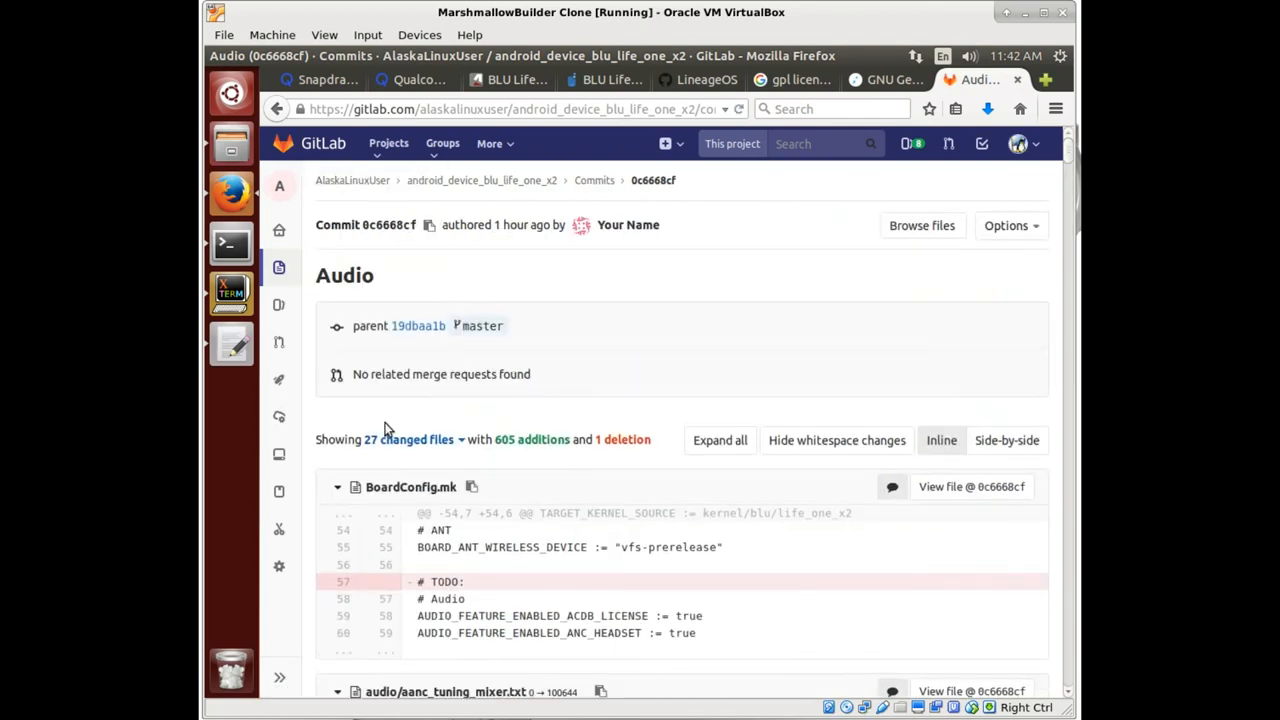
{"action": "scroll", "scroll_direction": "down", "scroll_amount": 3}
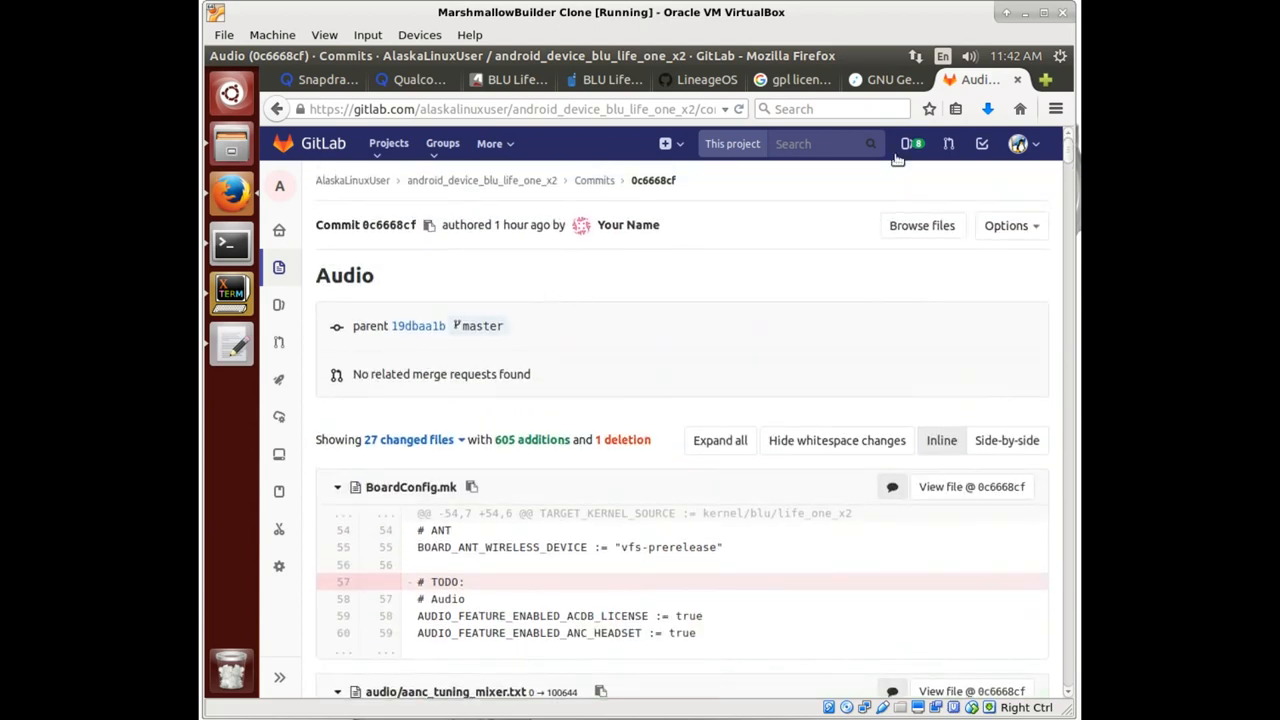
Switch to the local android_device_blu_life_one_x2 folder in Files.
{"action": "left_click", "coordinate": [974, 79]}
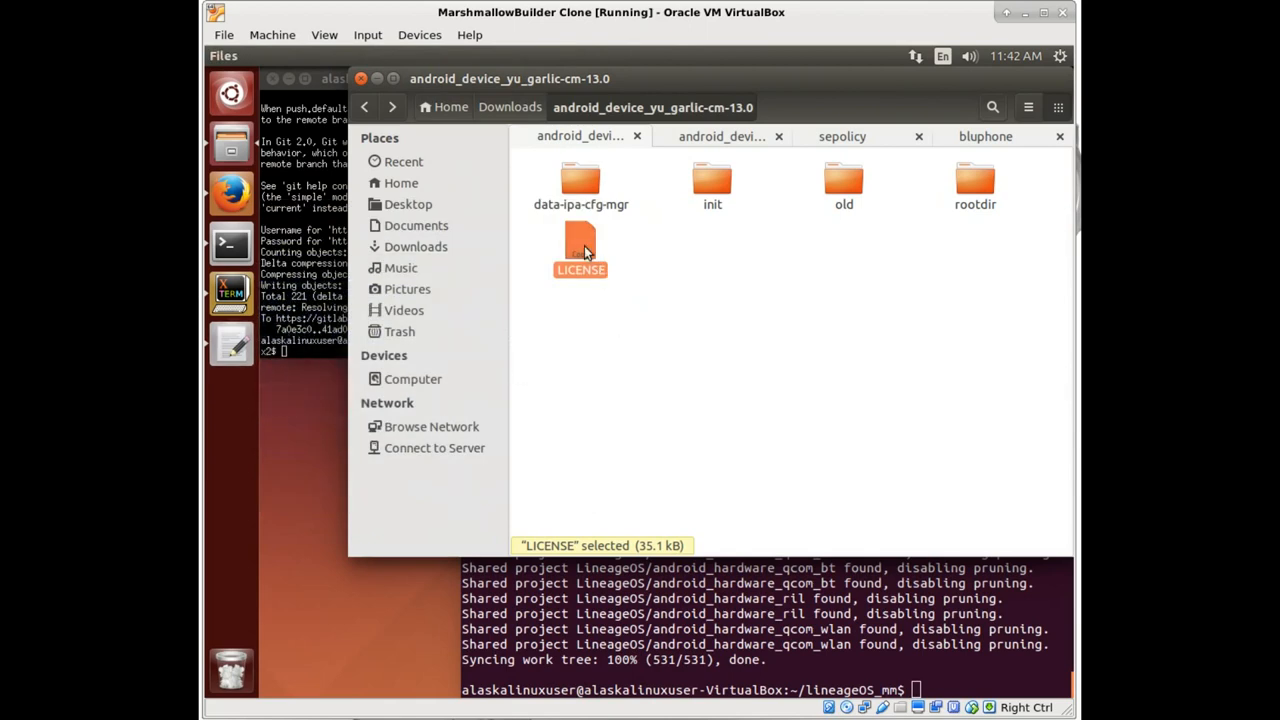
{"action": "left_click", "coordinate": [720, 136]}
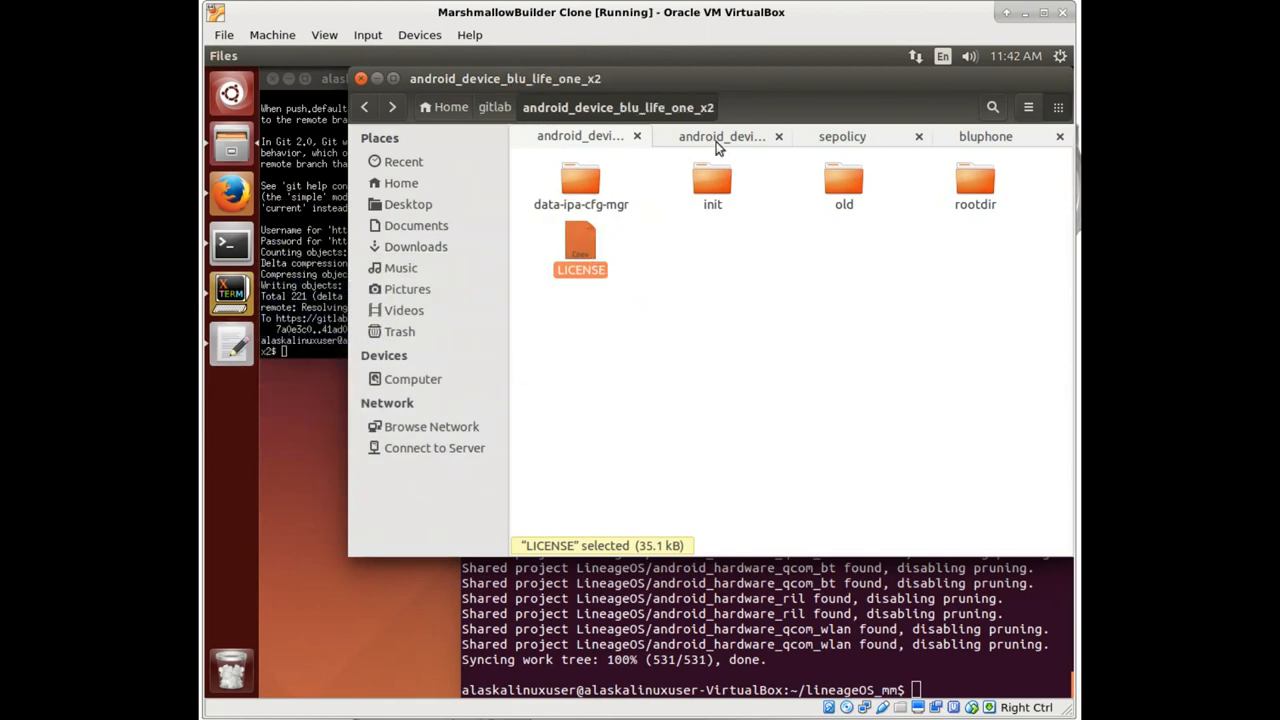
{"action": "left_click", "coordinate": [720, 136]}
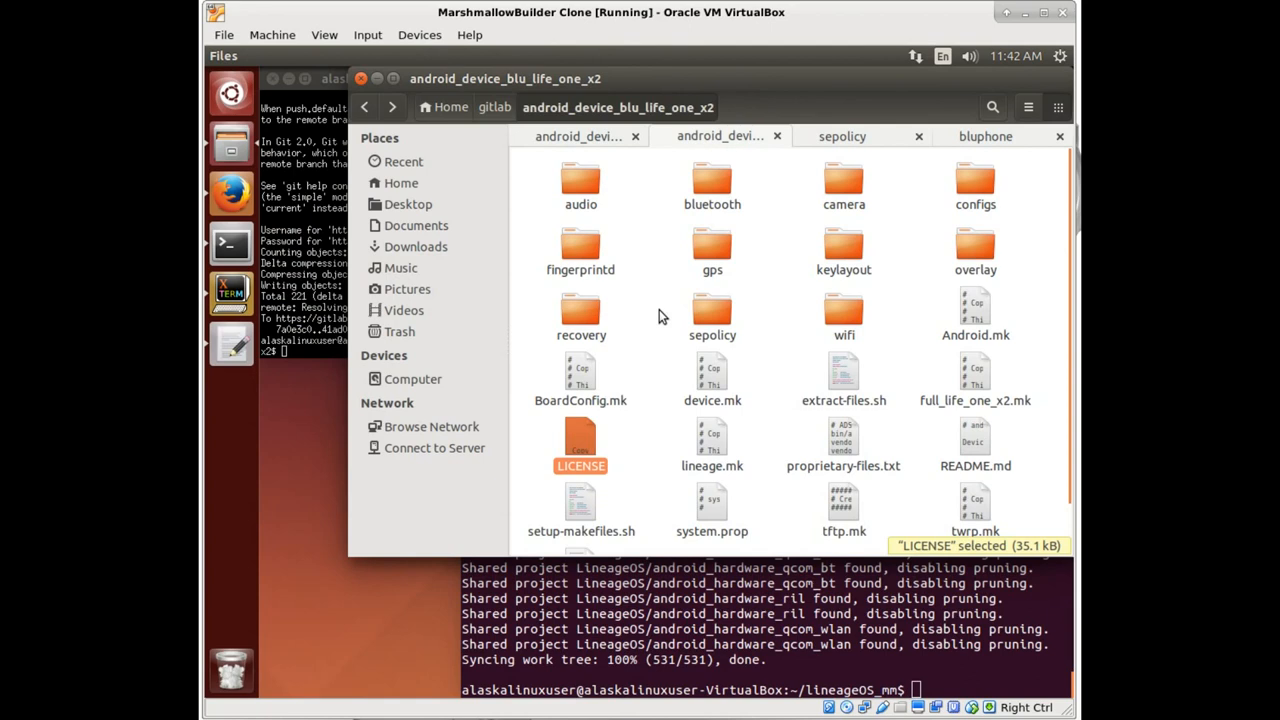